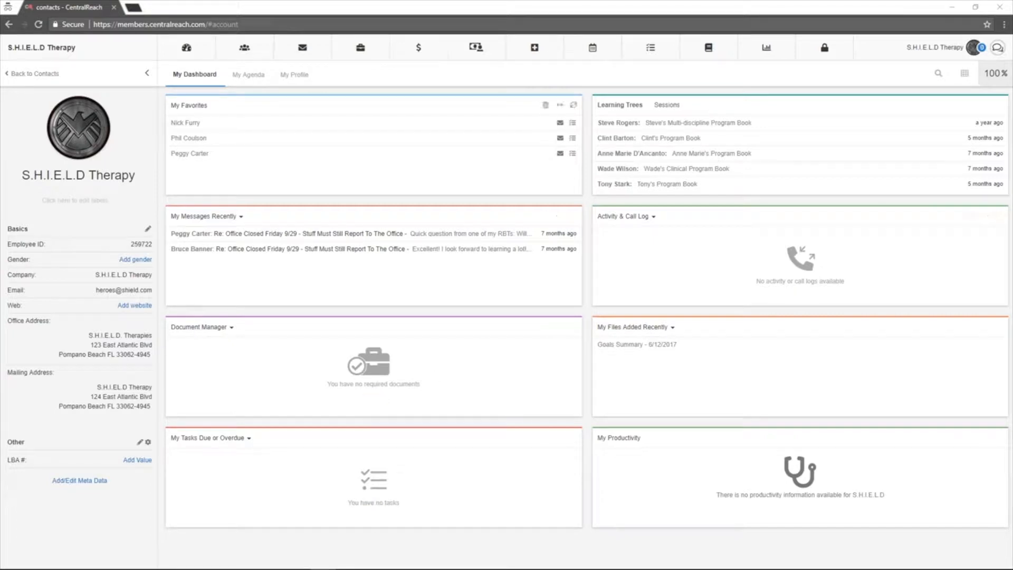
Open your own scheduling calendar from the Scheduling menu, showing April 23–29, 2018
click(591, 47)
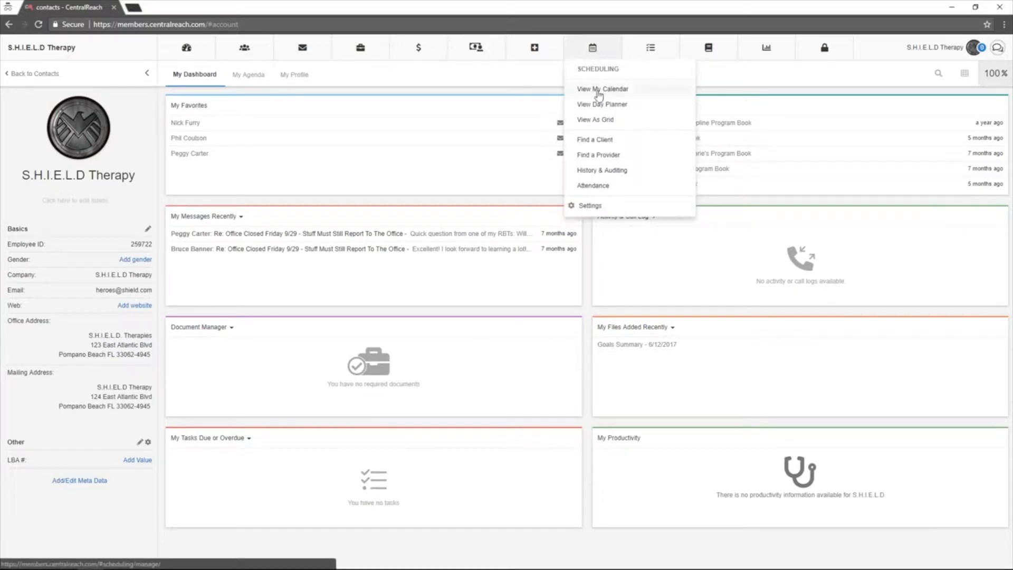
click(601, 89)
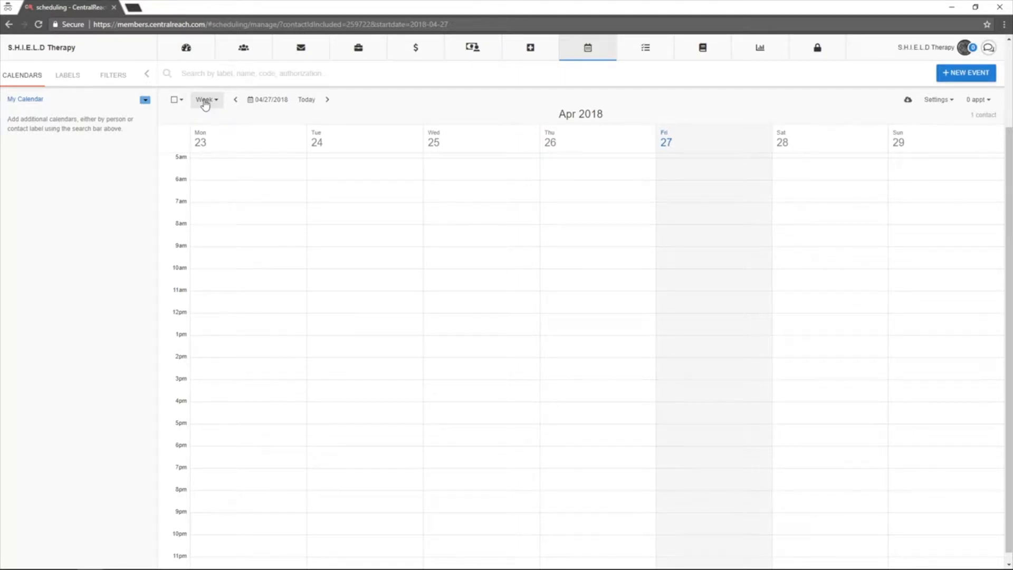
Switch the calendar to Day View for Friday, April 27, 2018
click(205, 99)
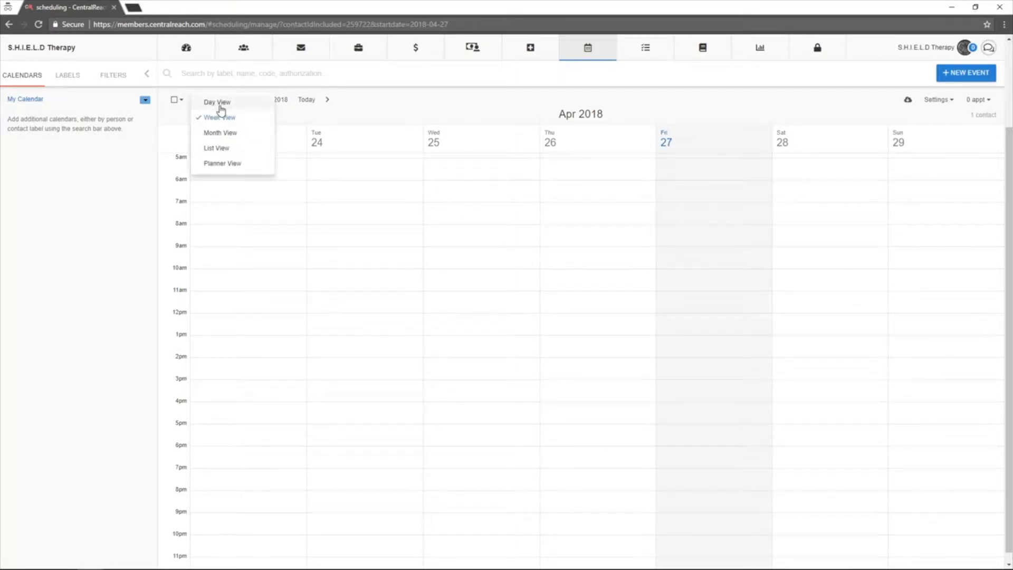
click(216, 102)
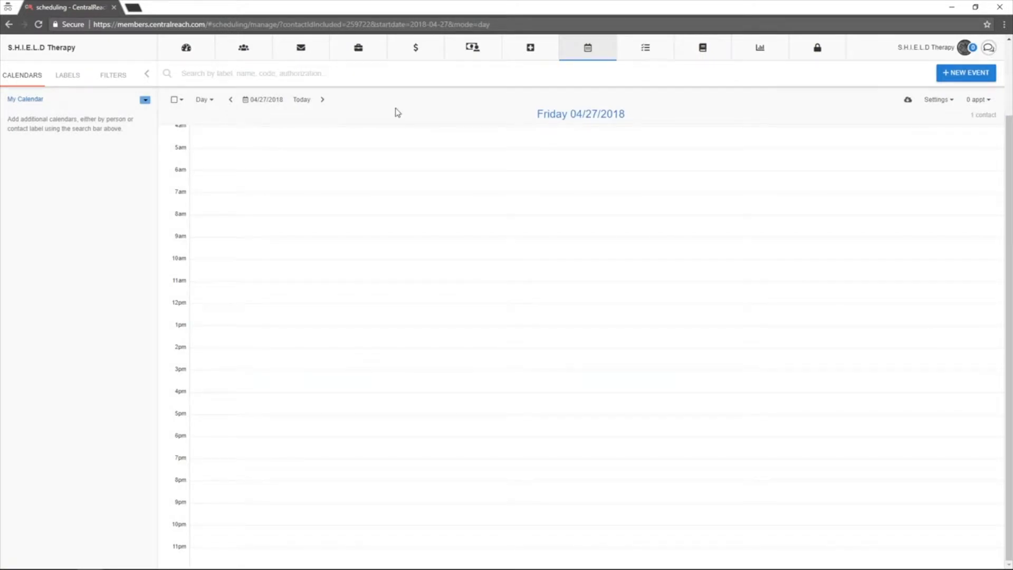
mouse_move(29, 372)
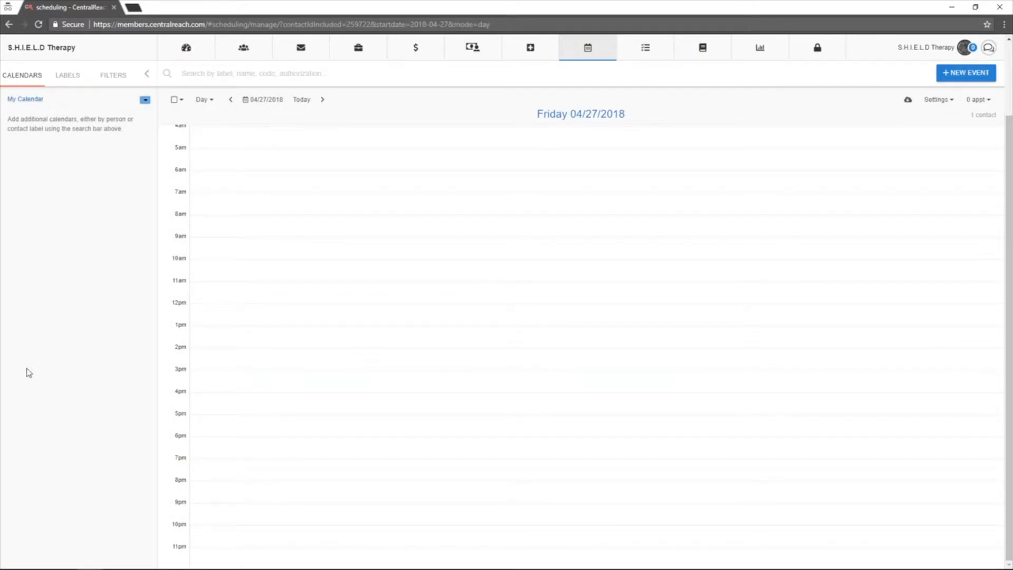
mouse_move(273, 125)
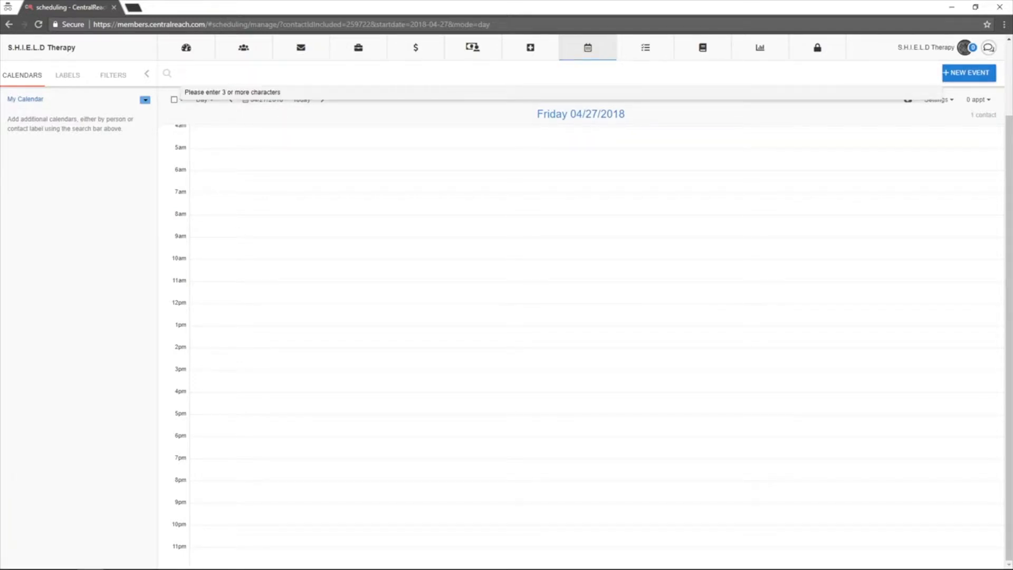
Filter the day view by the 'Contact label: RBT' suggestion to show eight appointments
text(R)
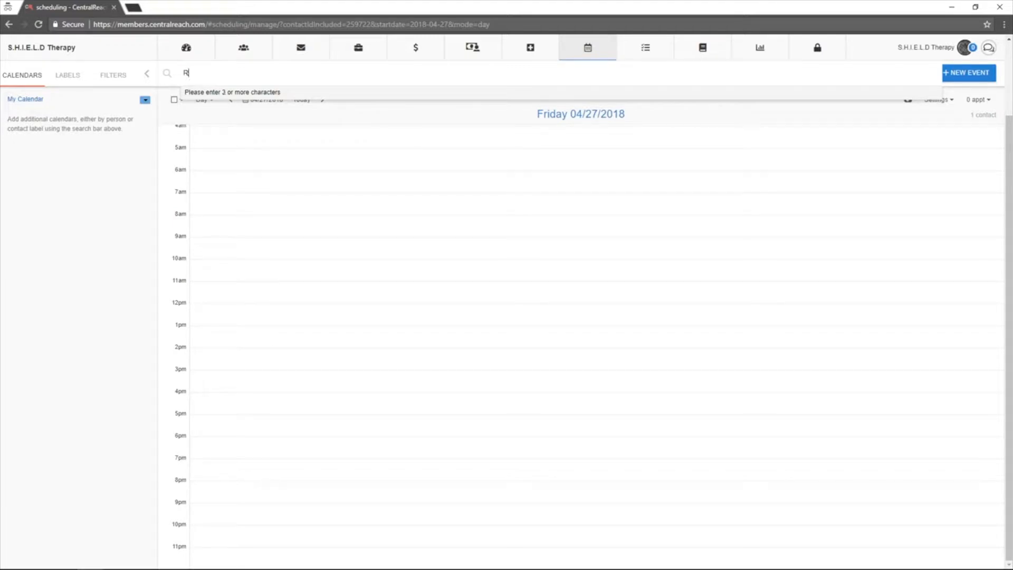
text(BT)
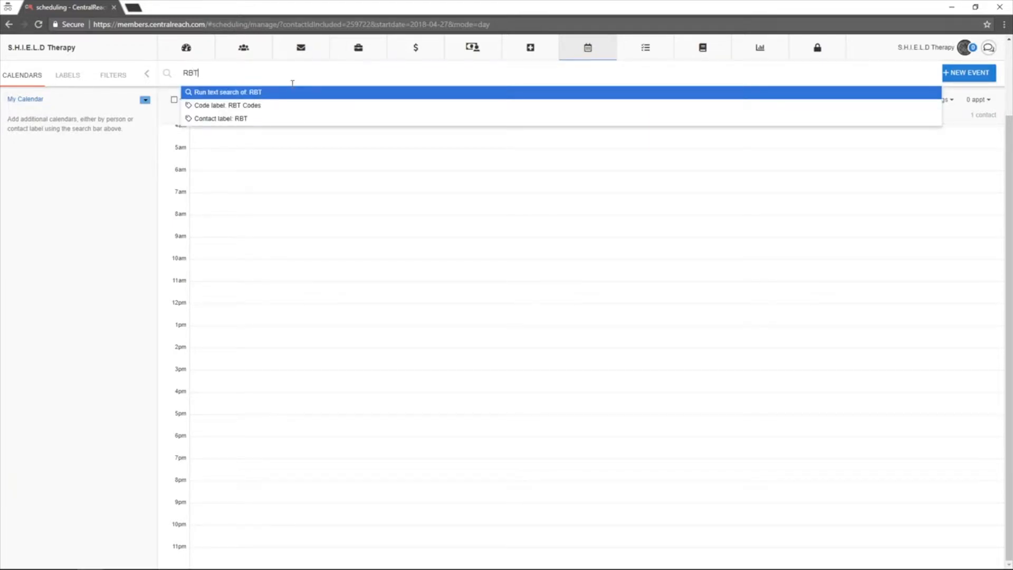
click(221, 118)
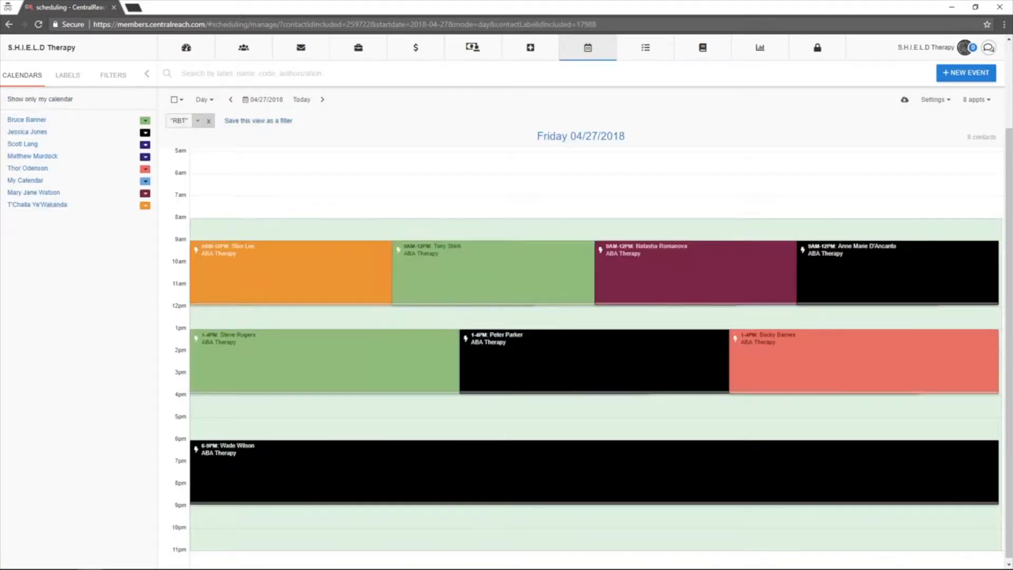
mouse_move(344, 124)
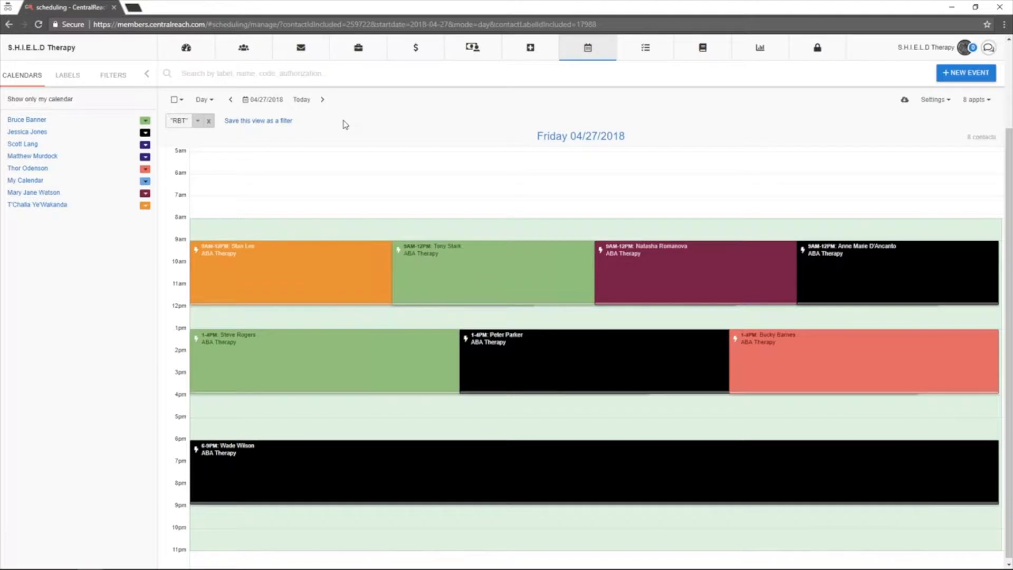
Cycle through Week and Month views to List View, then scroll the 38 RBT appointments
click(203, 100)
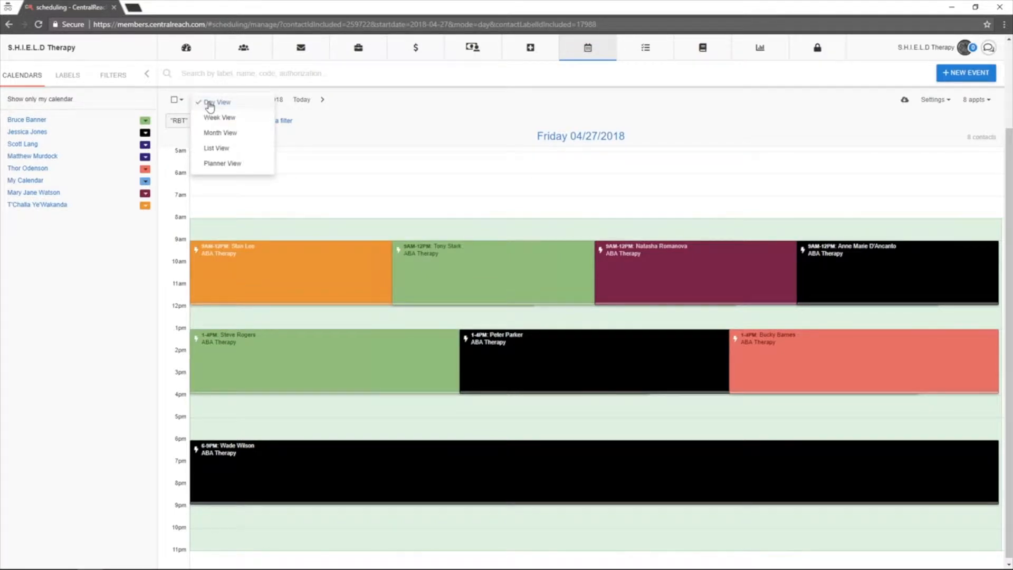
click(219, 117)
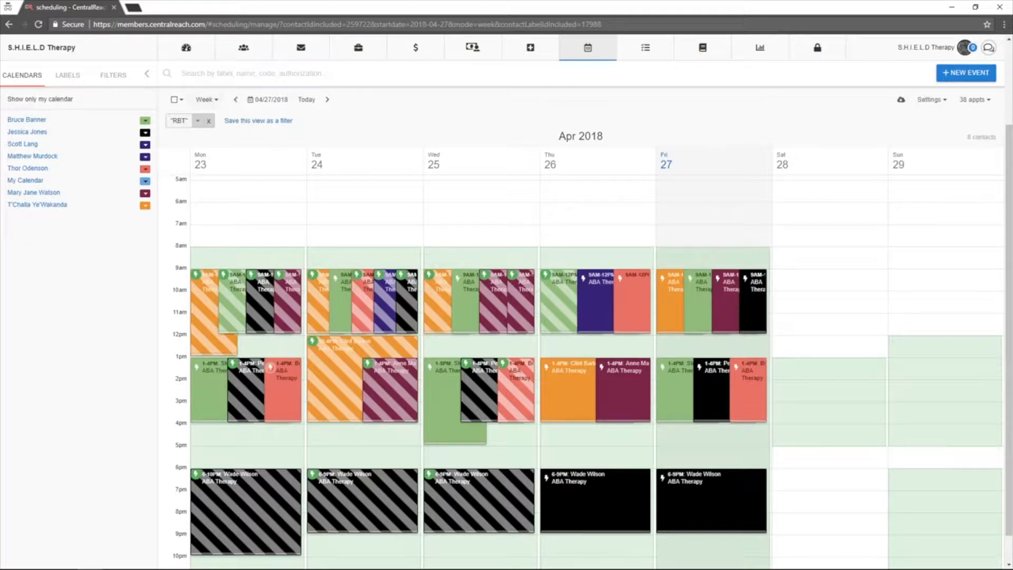
click(205, 100)
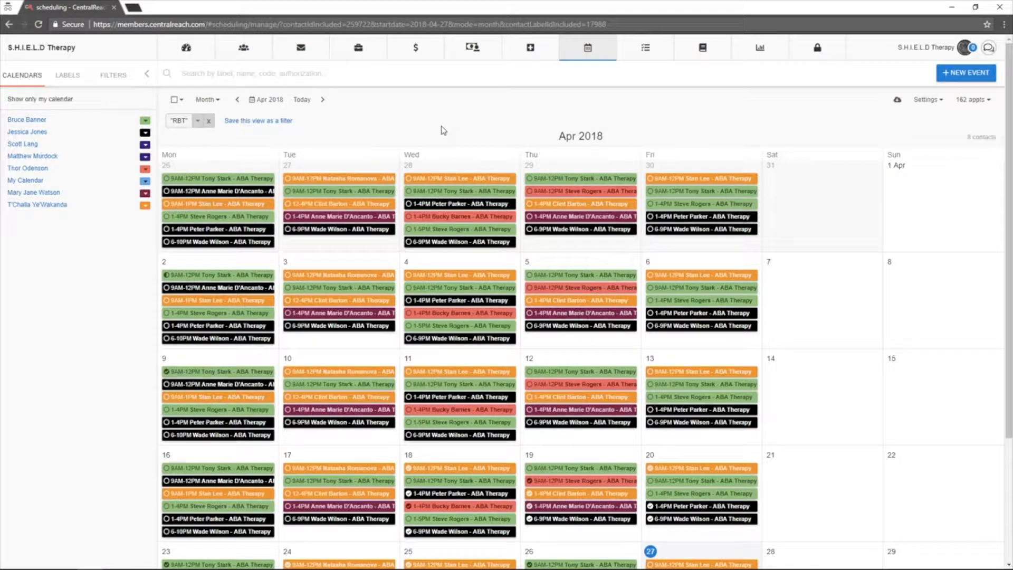
mouse_move(397, 155)
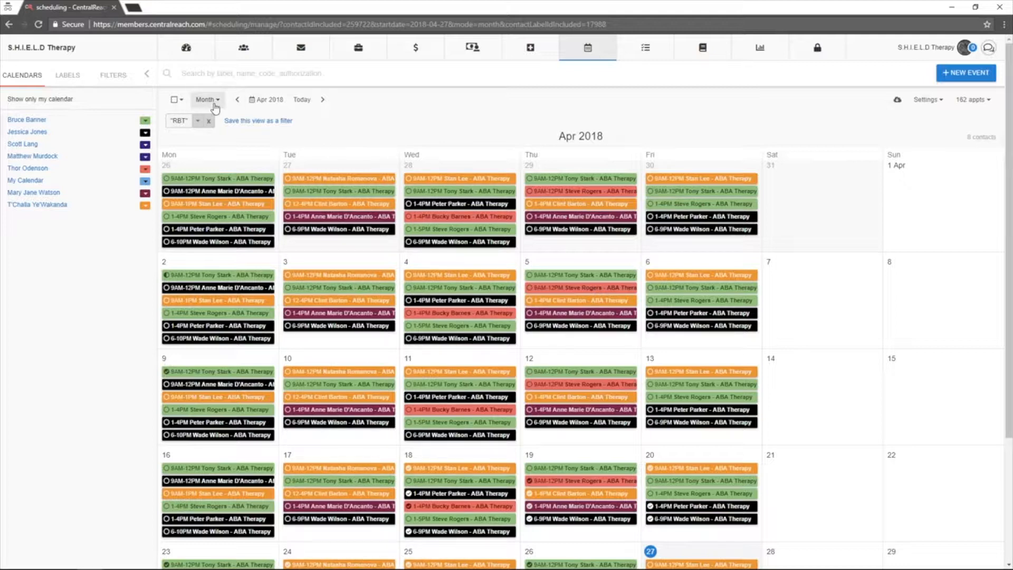
click(207, 99)
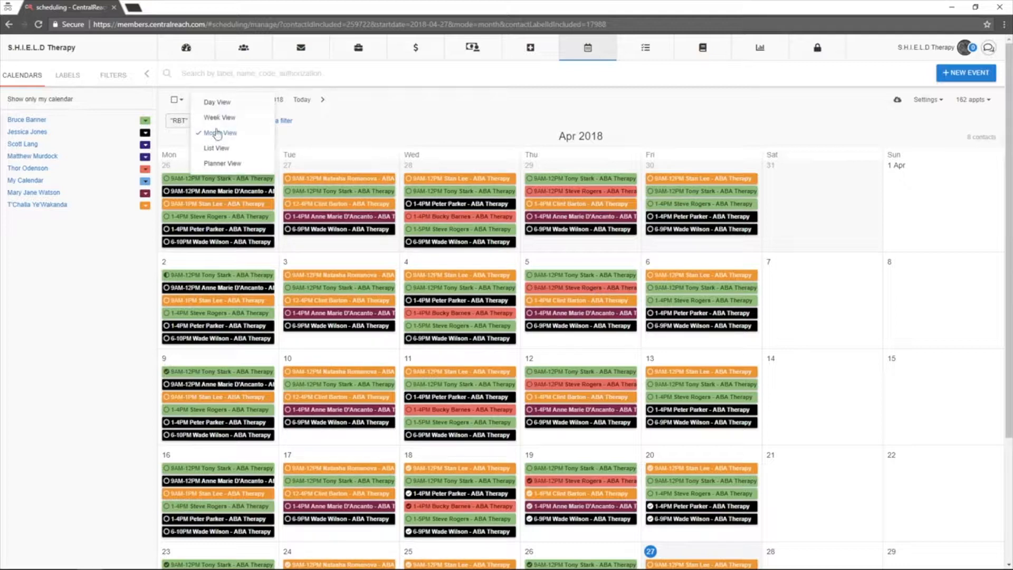
click(216, 147)
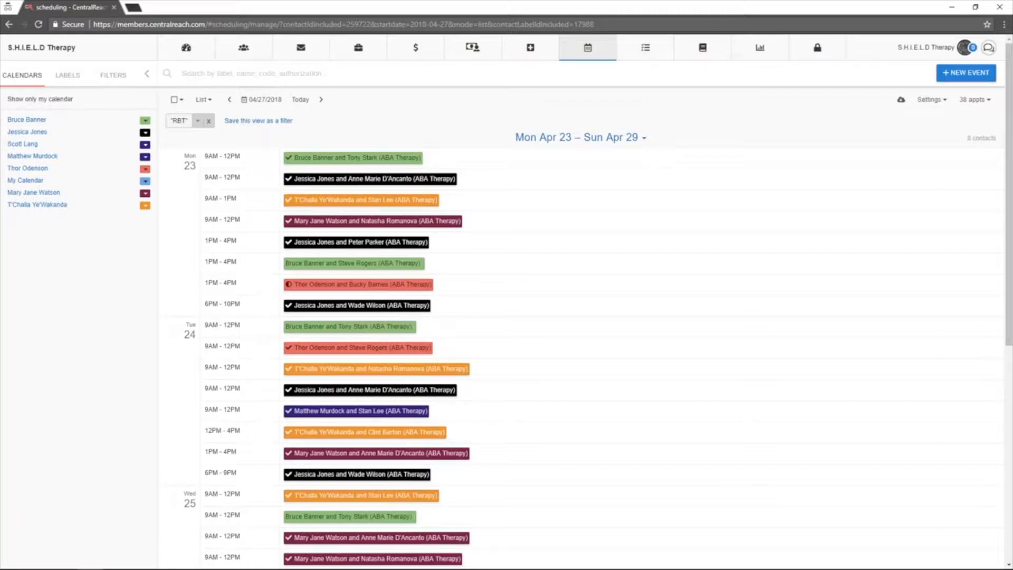
scroll(down, 3)
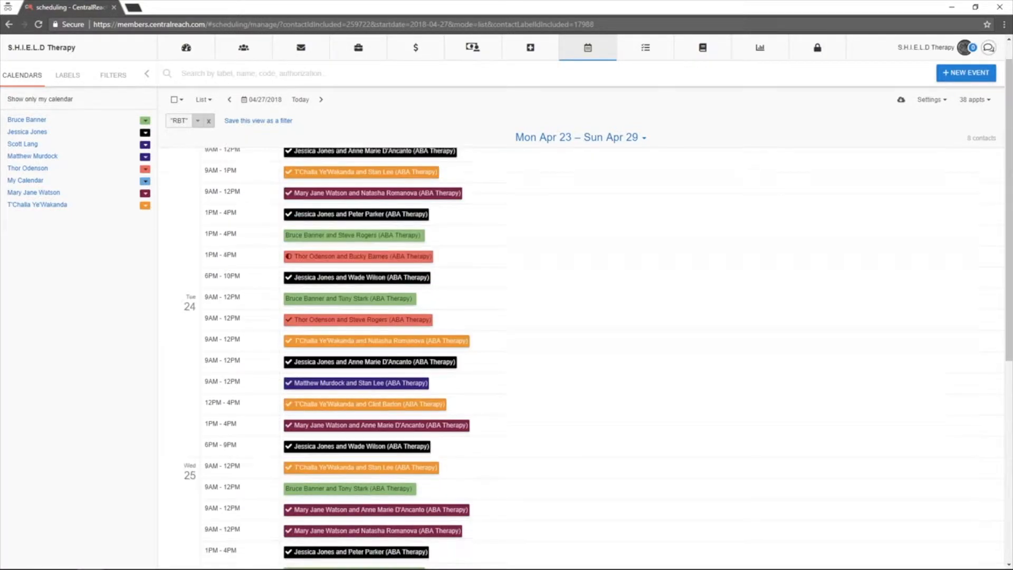
Switch the RBT-filtered April 23–29 calendar to Planner View, grouped by staff member
click(202, 100)
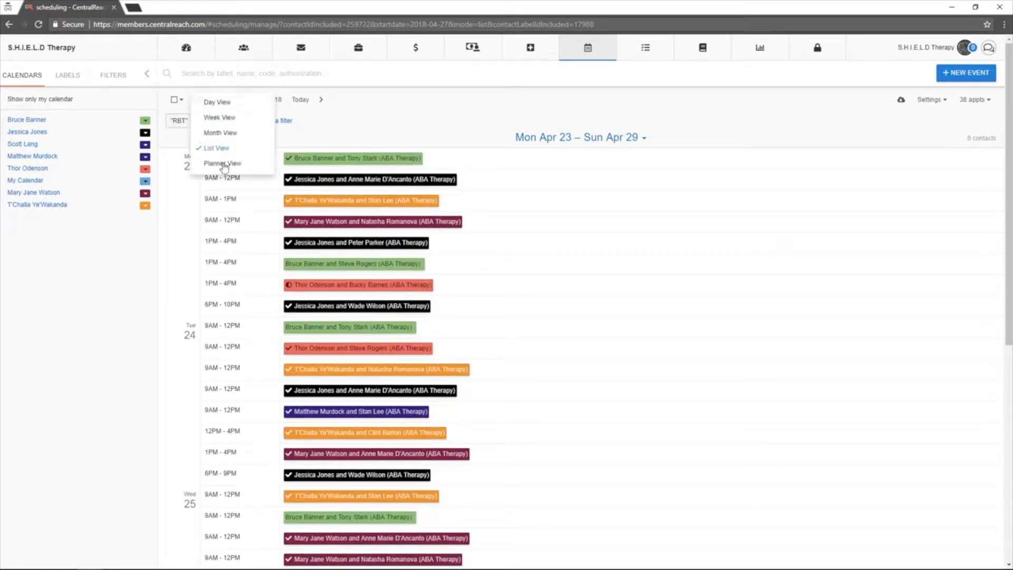
click(222, 163)
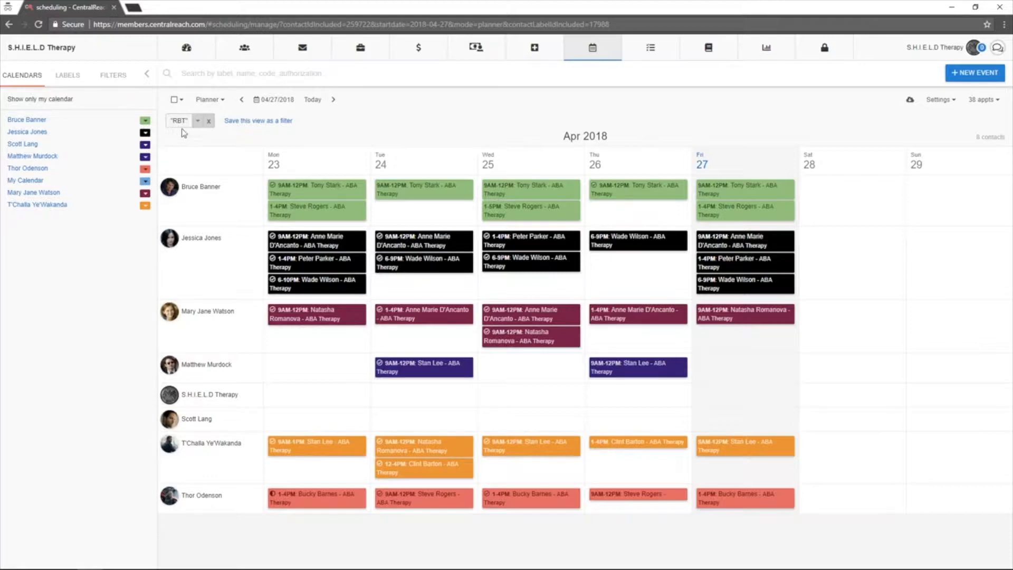
mouse_move(236, 176)
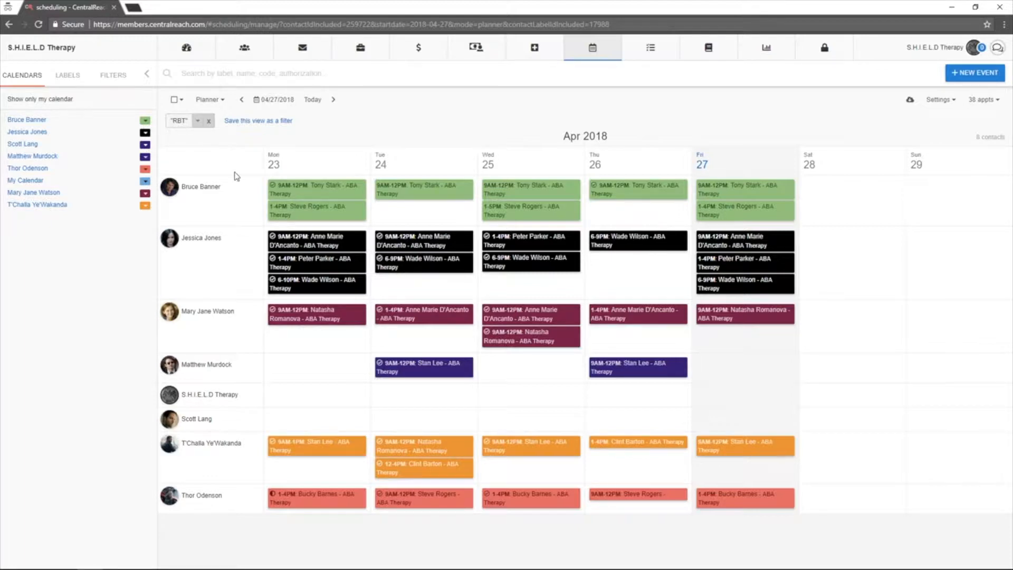
mouse_move(234, 543)
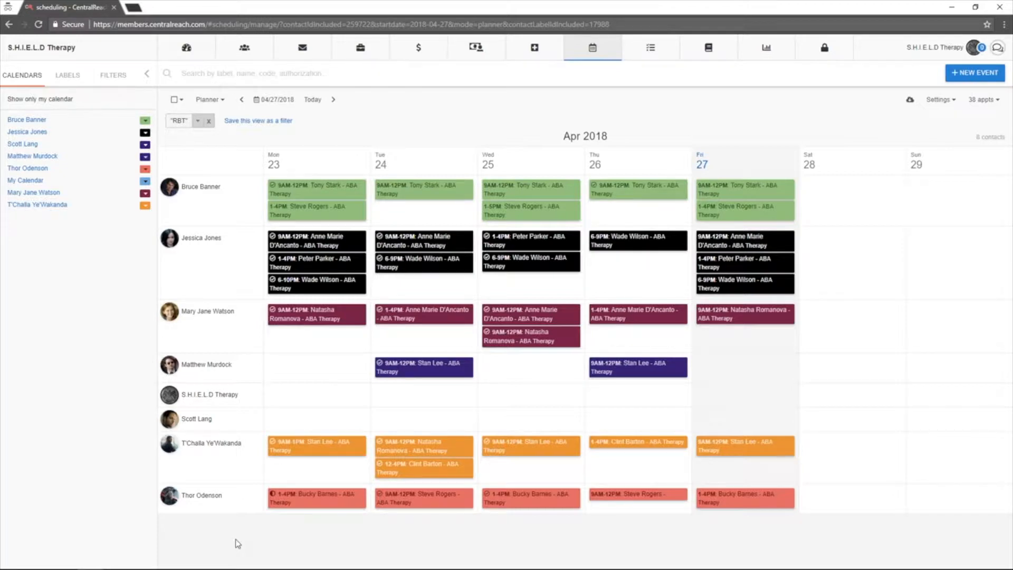
mouse_move(8, 507)
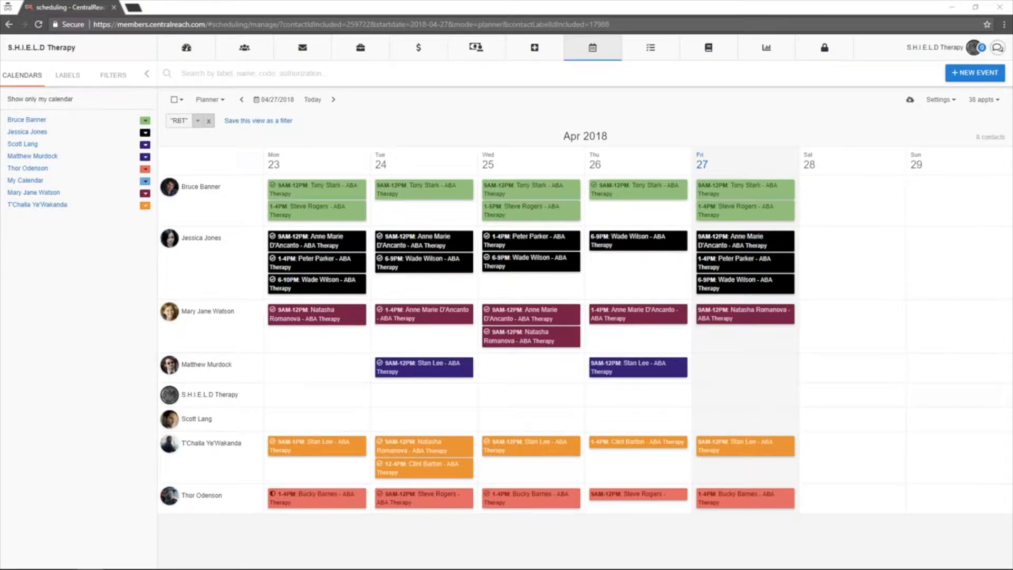
mouse_move(12, 411)
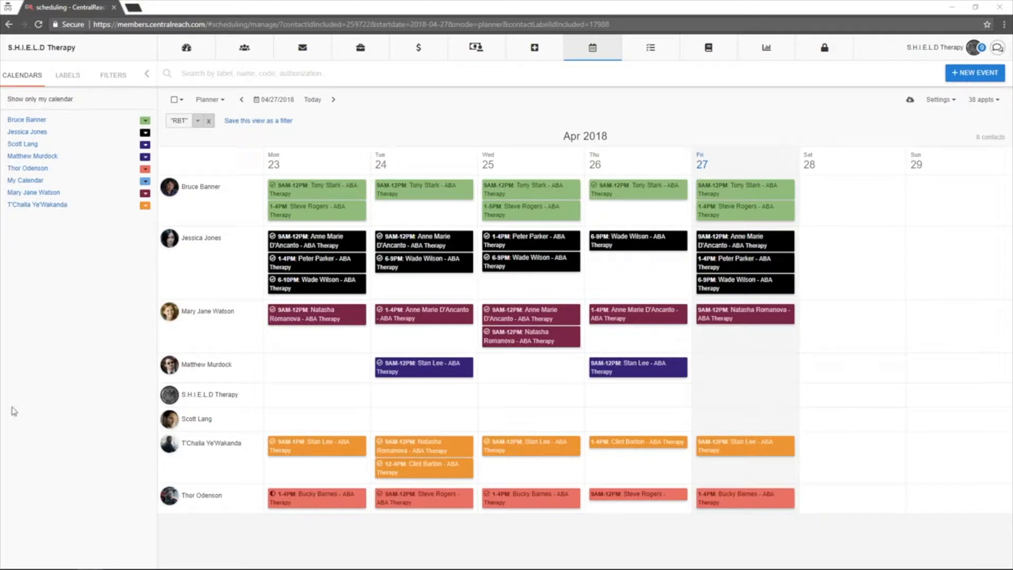
Open View Day Planner for 4/27/2018 and add the RBT label filter
click(592, 47)
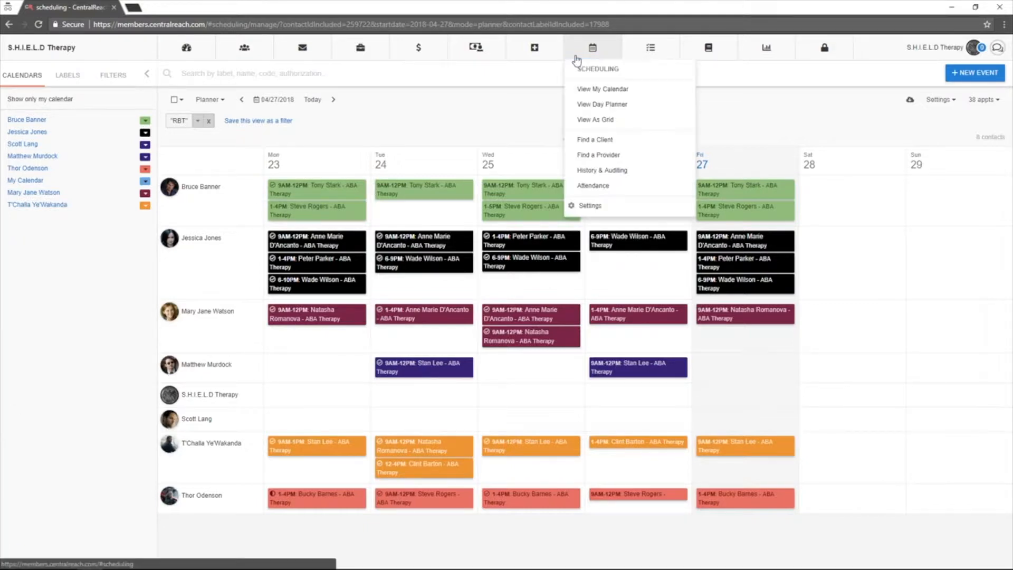
mouse_move(600, 104)
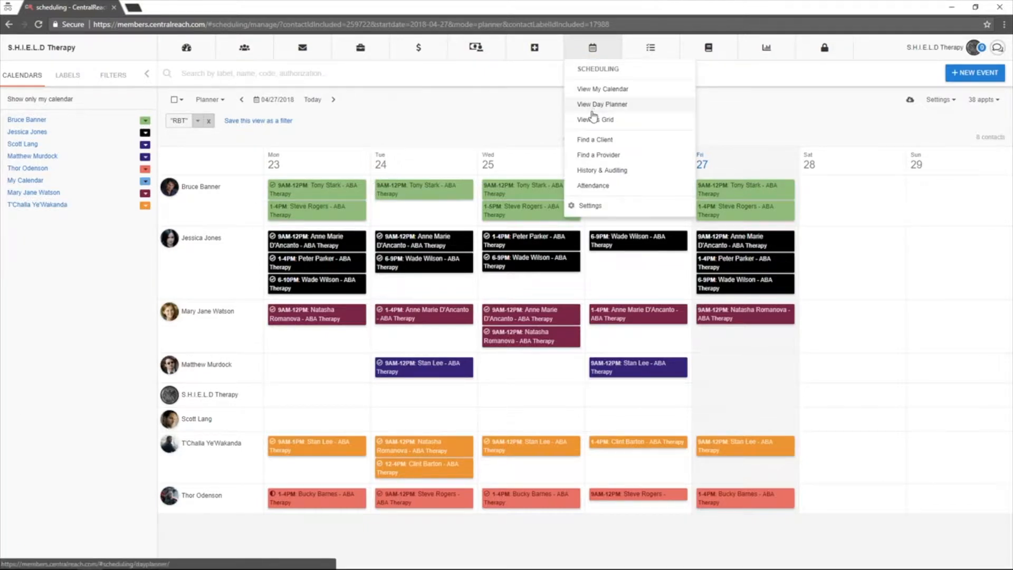
click(601, 104)
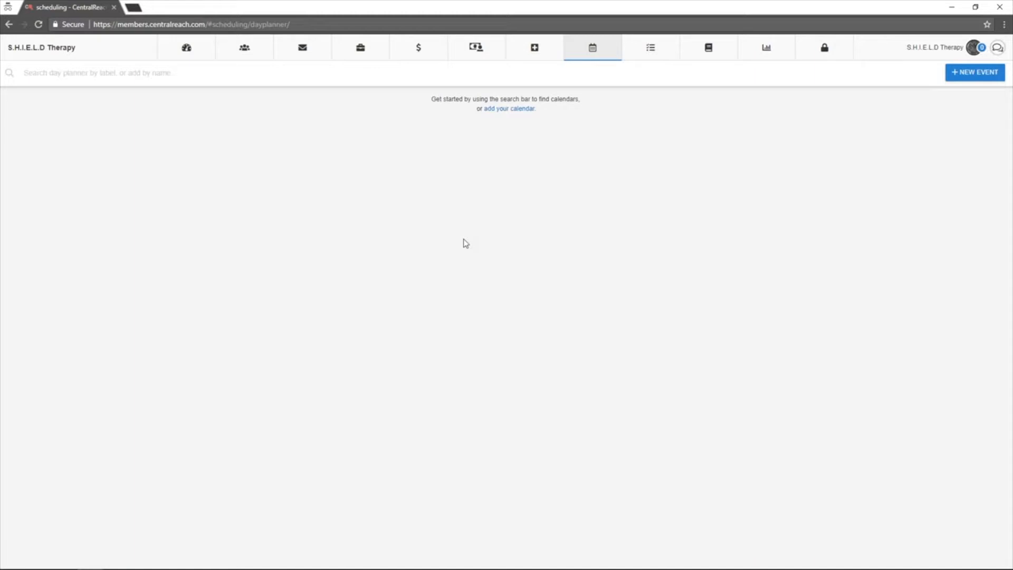
mouse_move(356, 100)
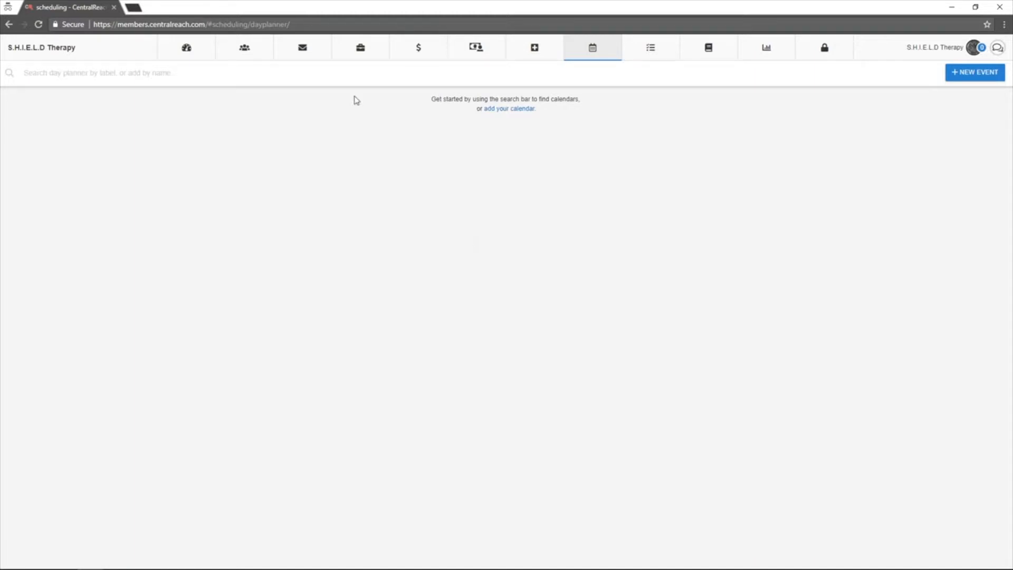
text(RBT)
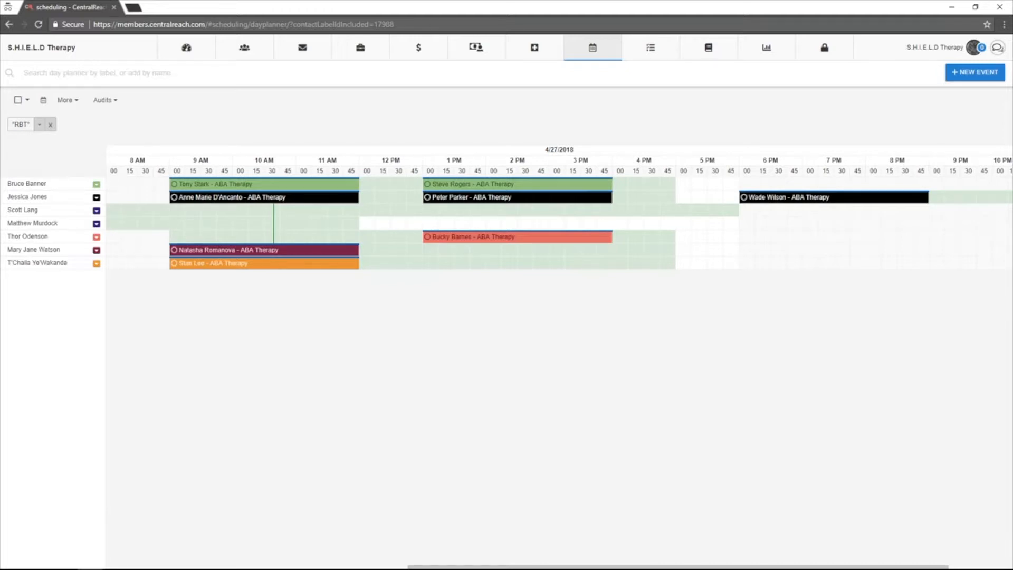
mouse_move(41, 355)
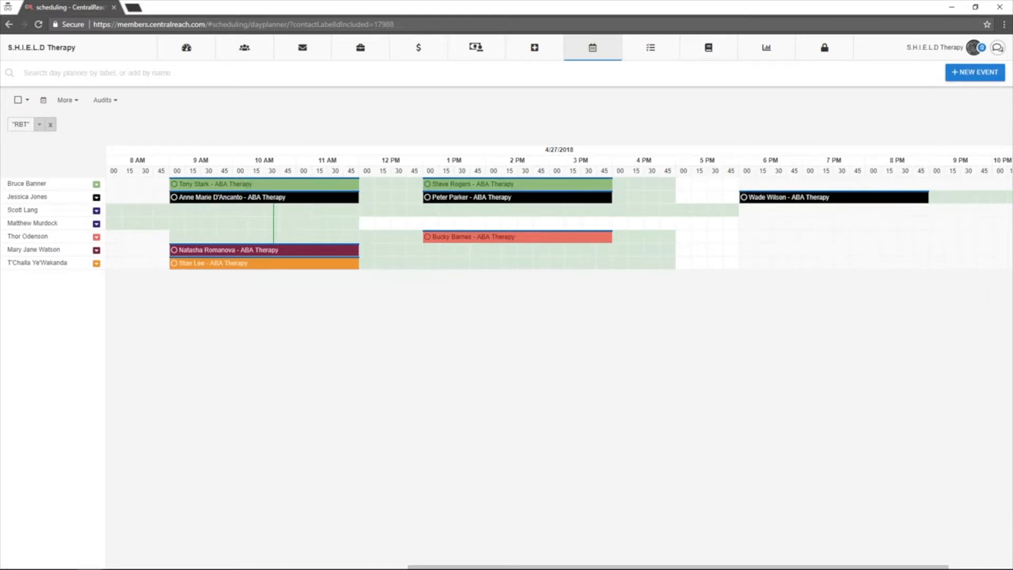
mouse_move(236, 409)
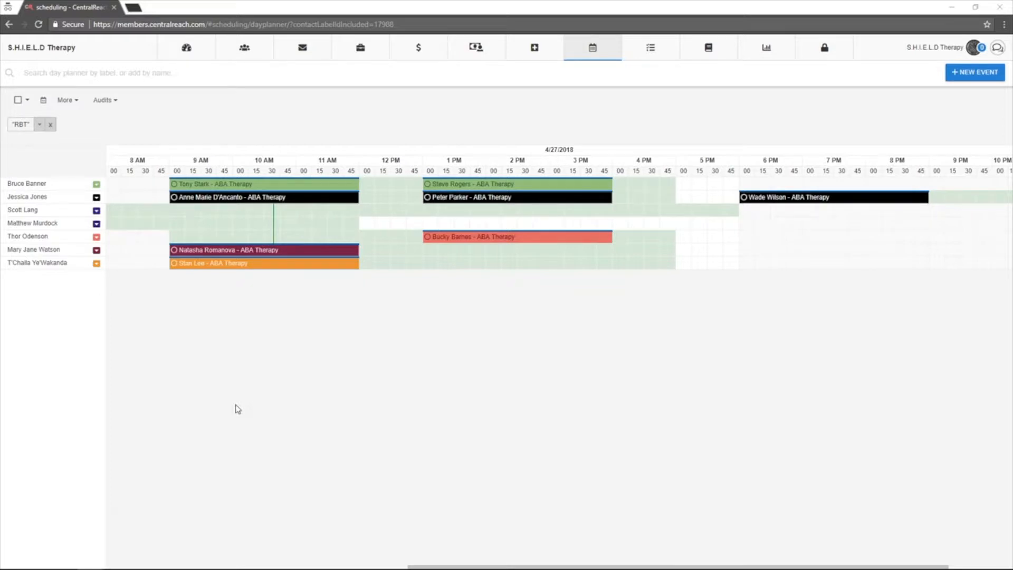
mouse_move(546, 105)
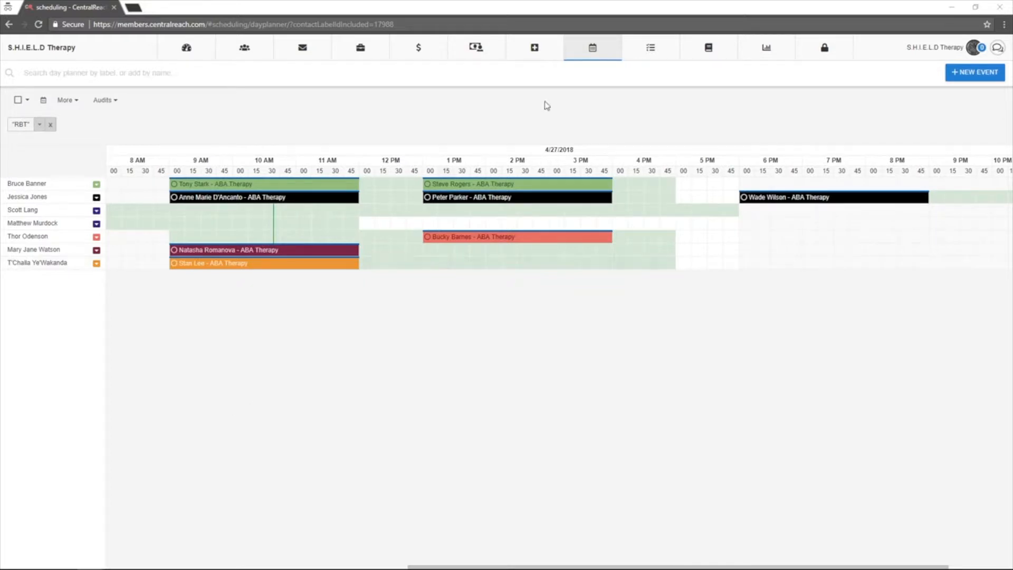
Open the scheduling list view of Apr 21–27 appointments via View As Grid
click(590, 47)
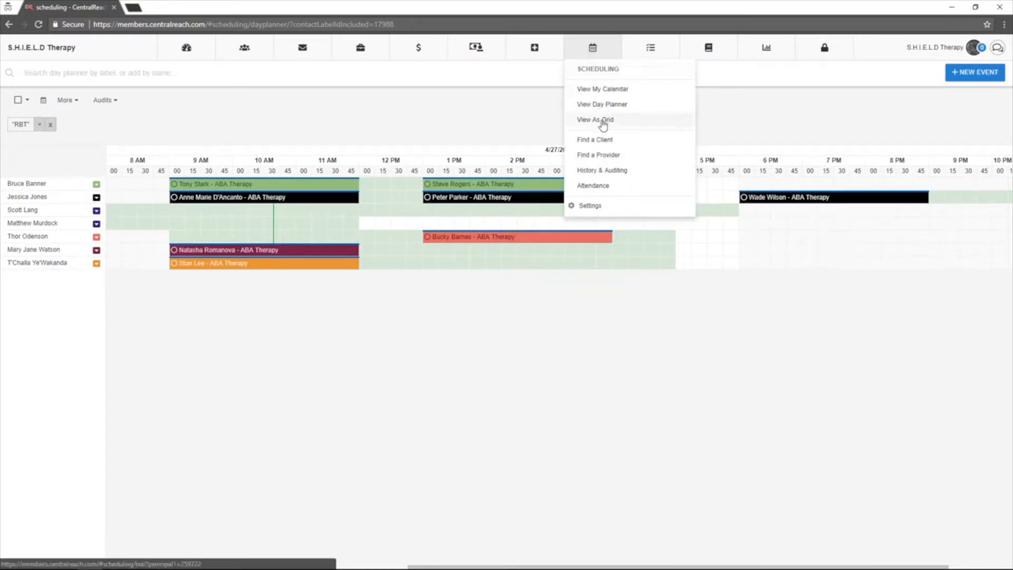
click(594, 119)
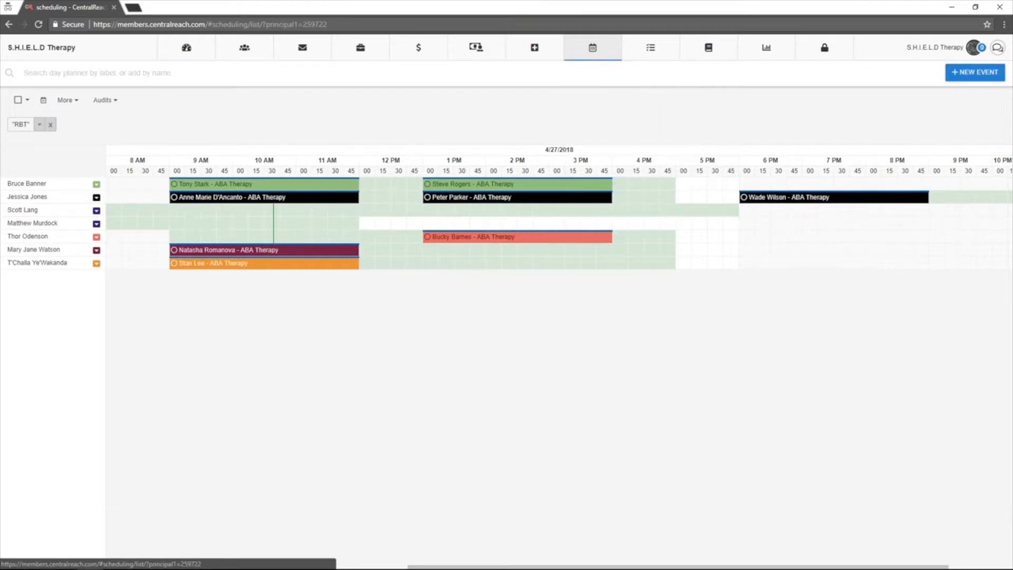
click(650, 47)
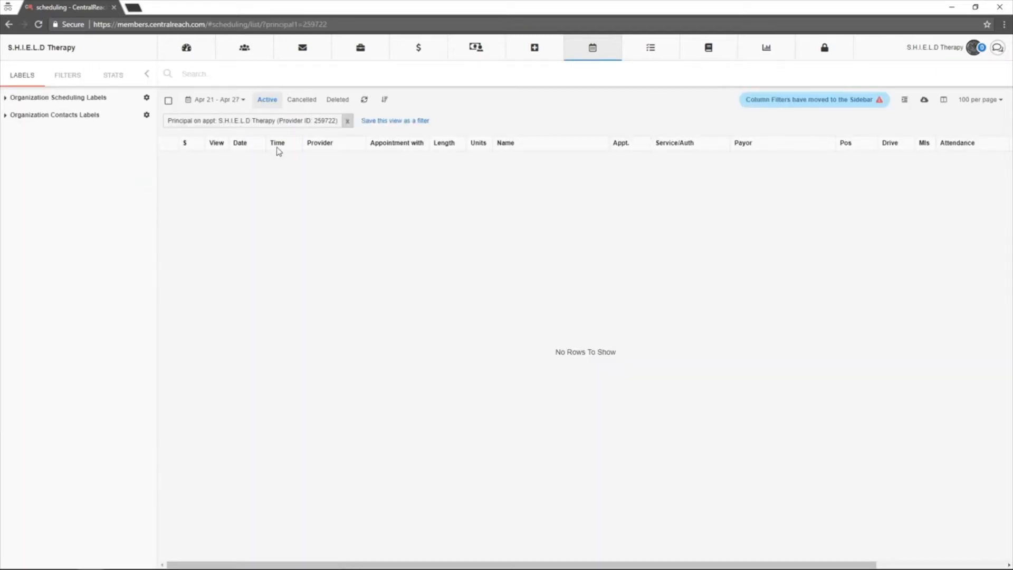
mouse_move(347, 123)
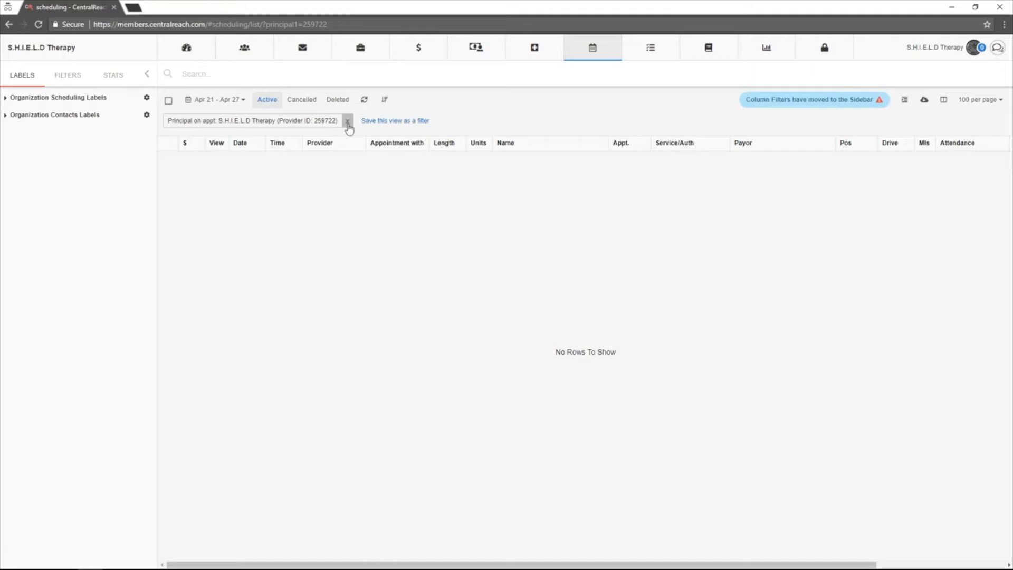
Remove the S.H.I.E.L.D Therapy provider filter, keeping 100 rows per page
click(347, 123)
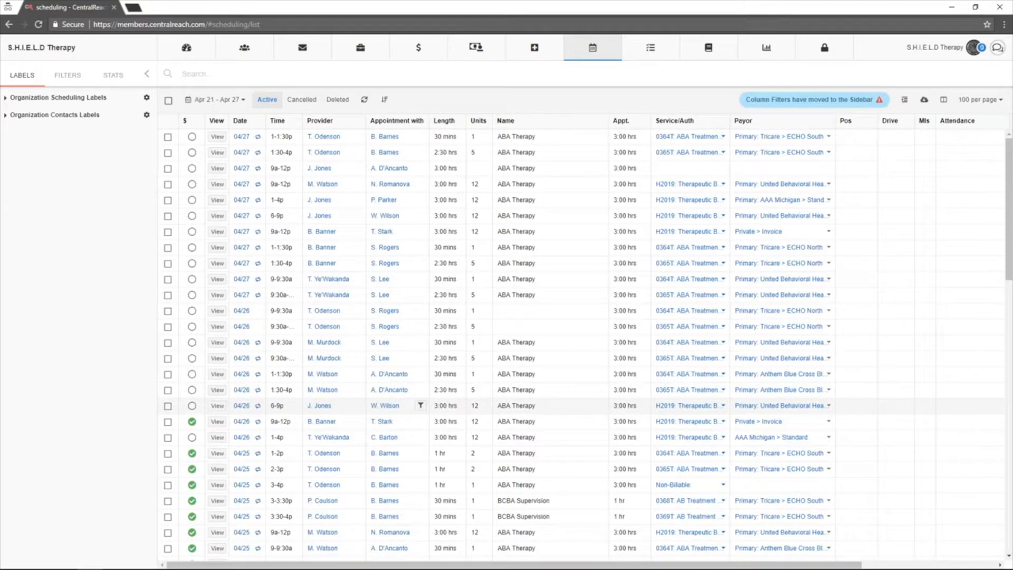
mouse_move(357, 342)
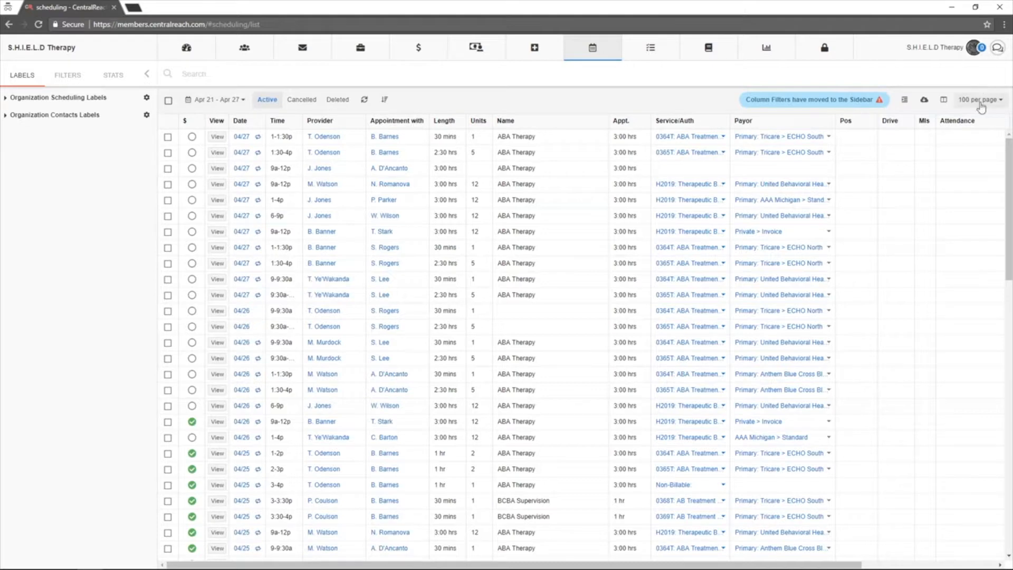
click(979, 100)
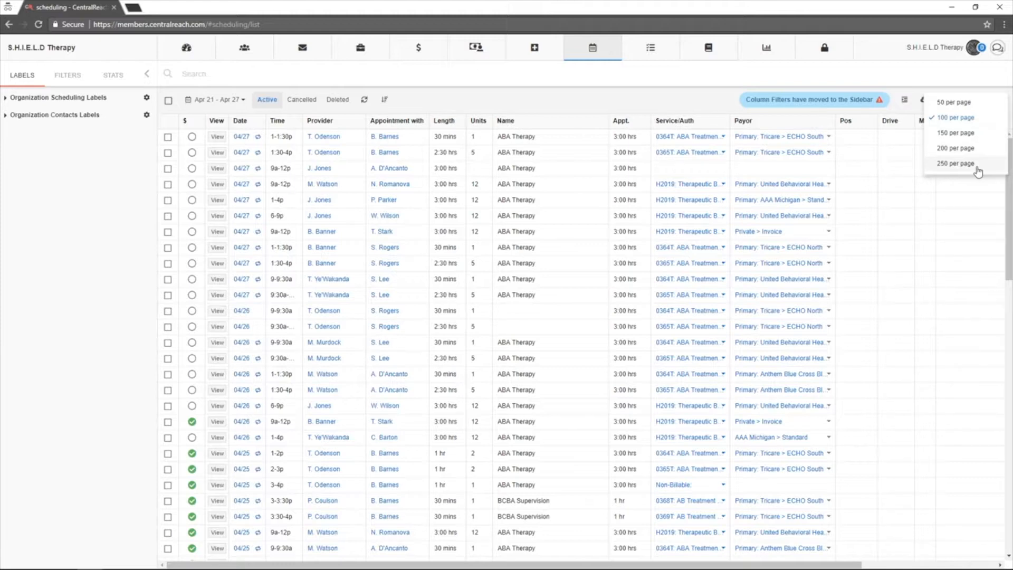
mouse_move(927, 89)
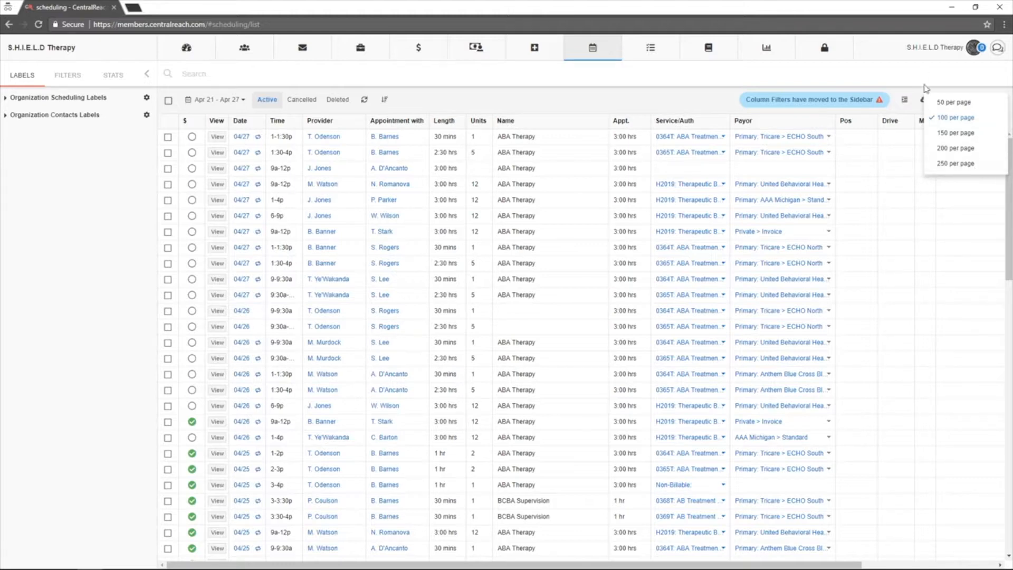
click(904, 101)
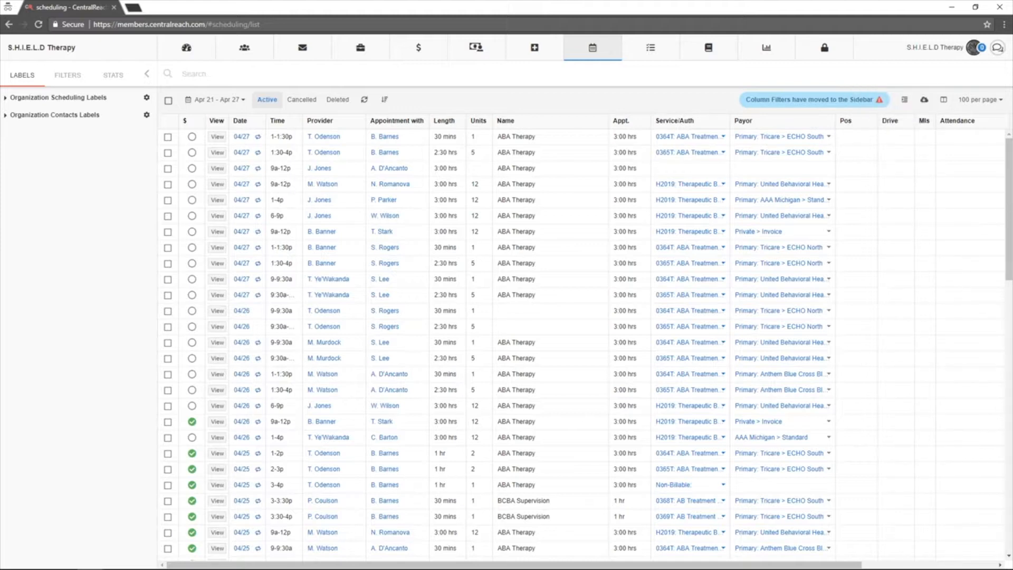
mouse_move(905, 98)
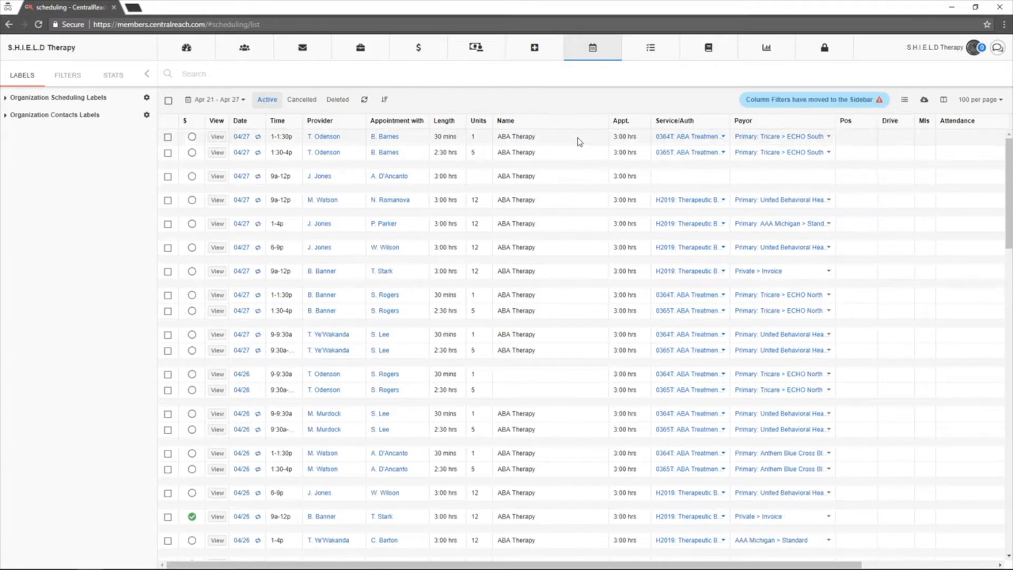
mouse_move(331, 334)
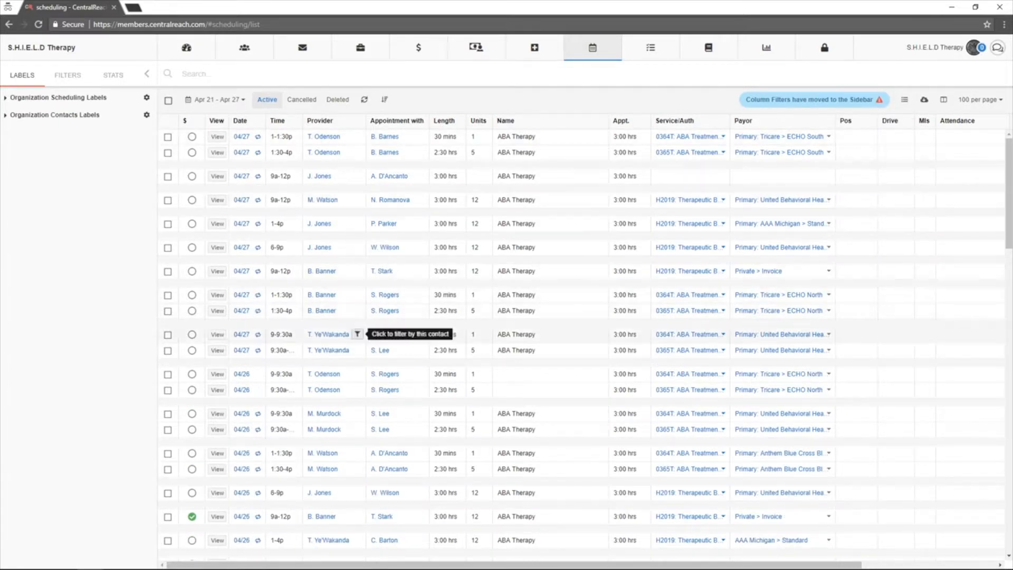
mouse_move(365, 142)
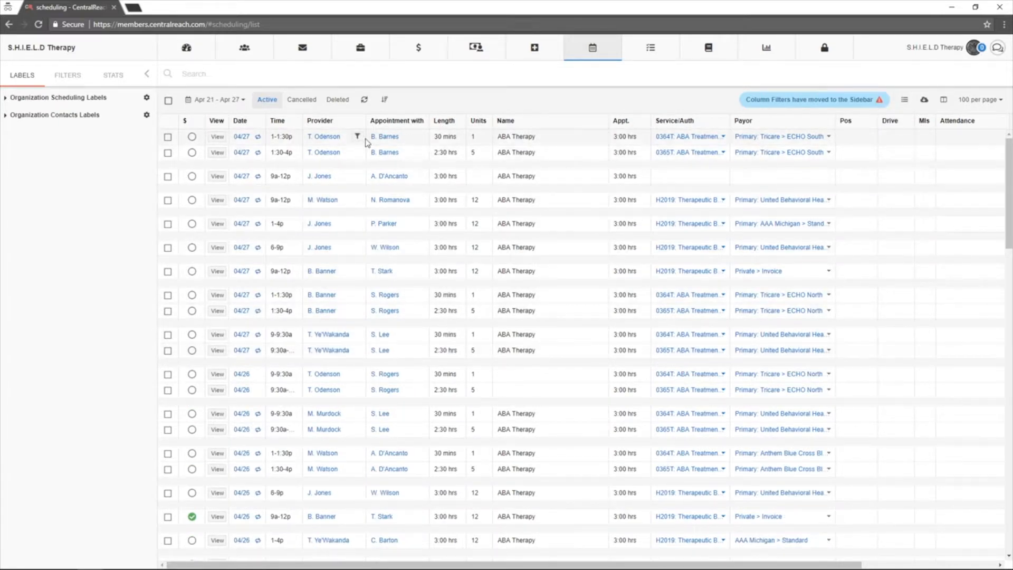
mouse_move(669, 148)
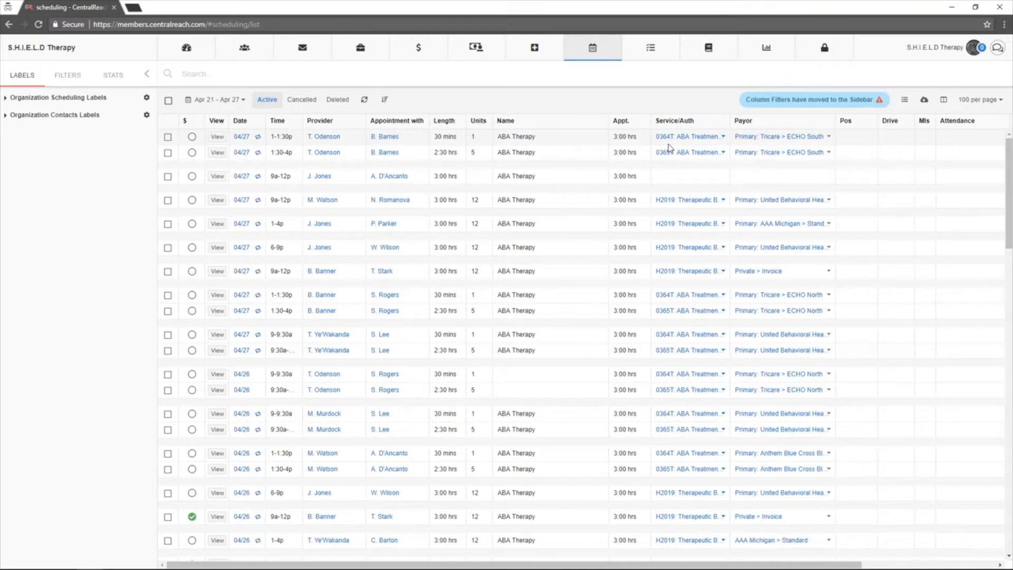
click(903, 100)
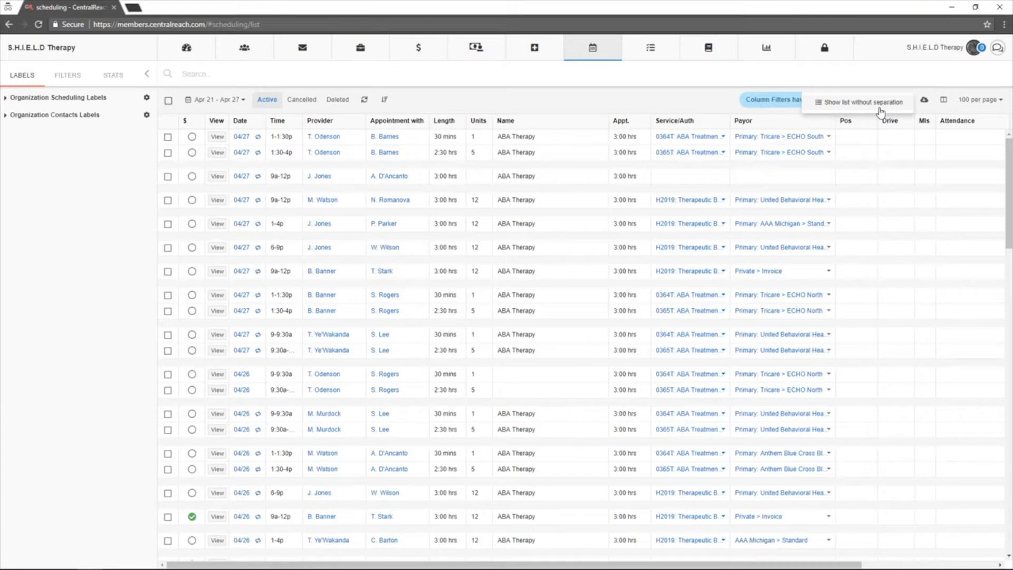
click(862, 102)
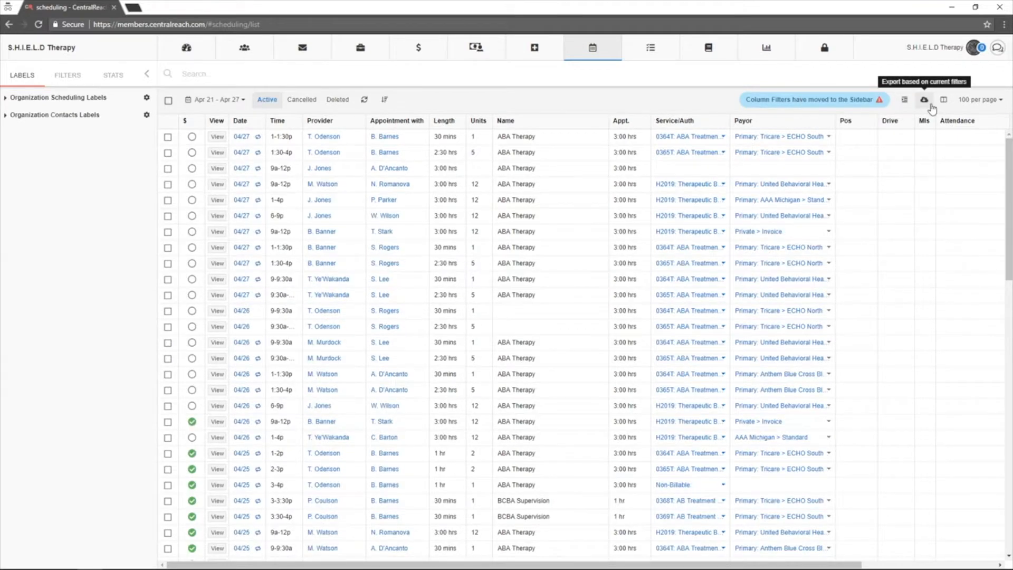
click(924, 100)
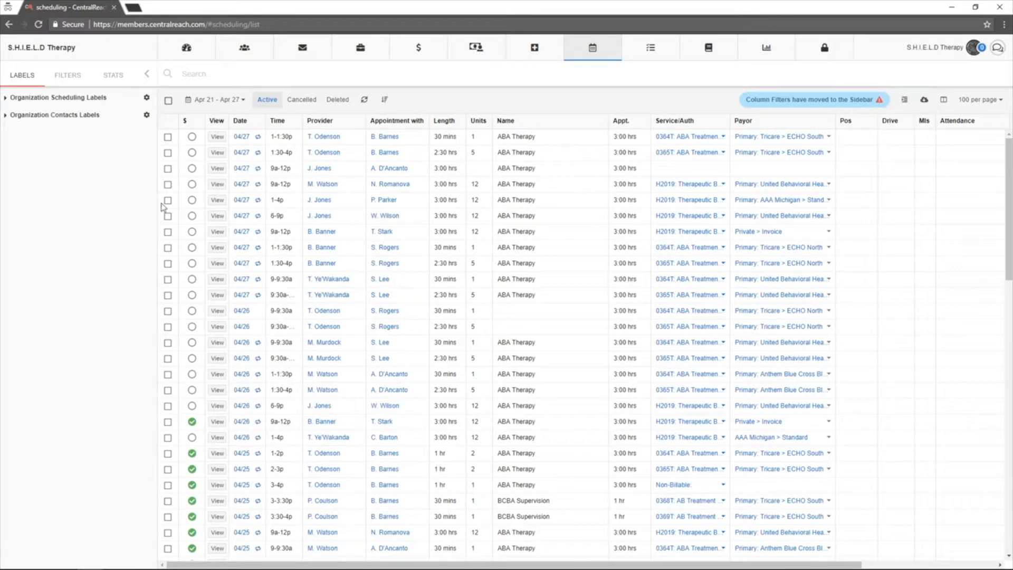
mouse_move(267, 108)
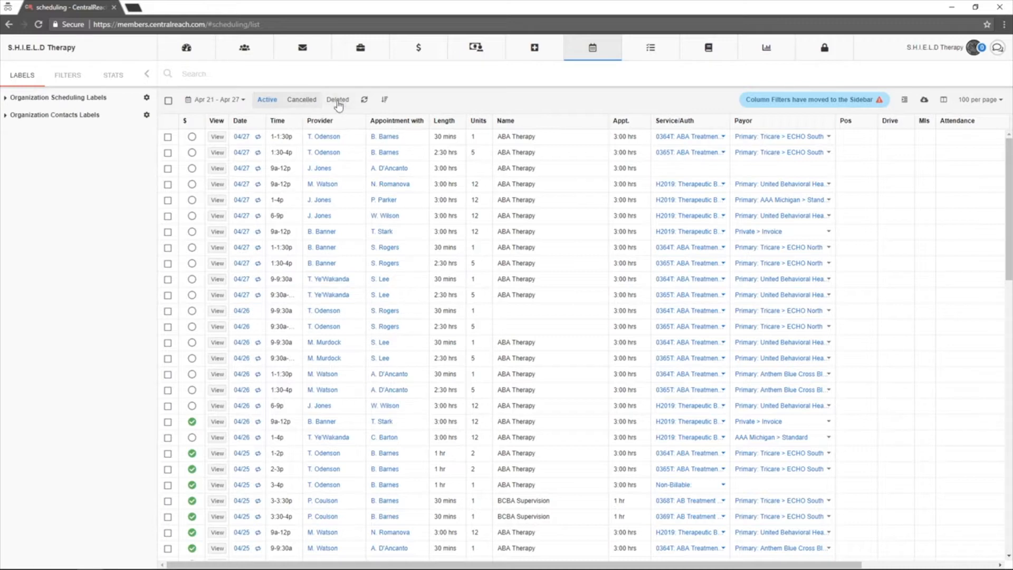
mouse_move(300, 100)
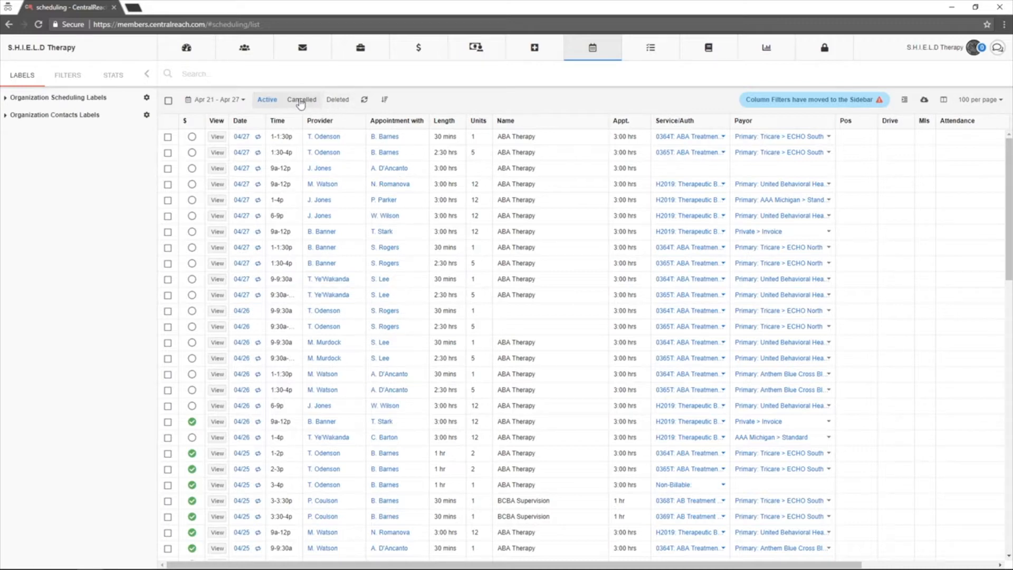
click(301, 99)
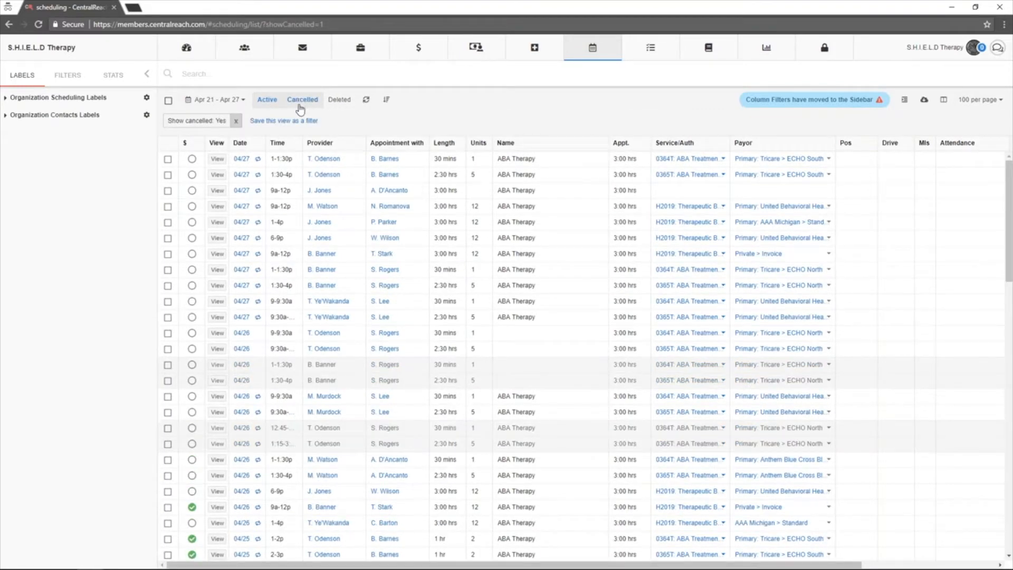
mouse_move(348, 386)
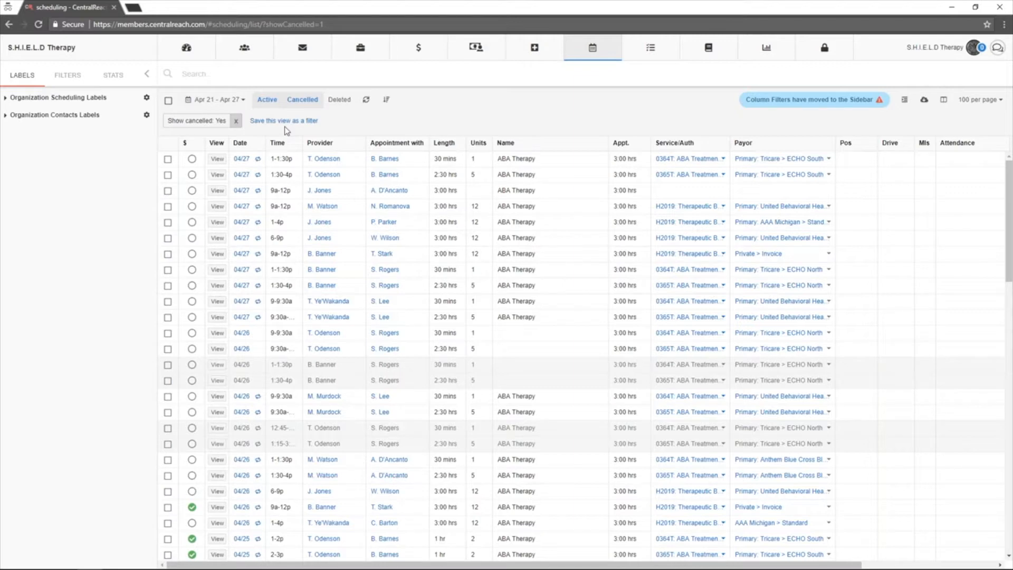
mouse_move(310, 112)
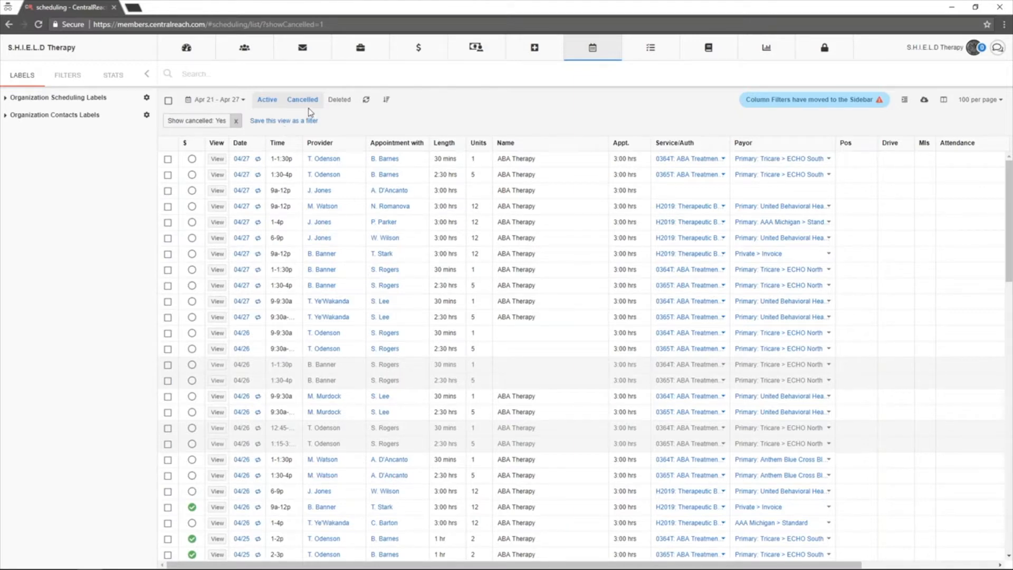
click(339, 100)
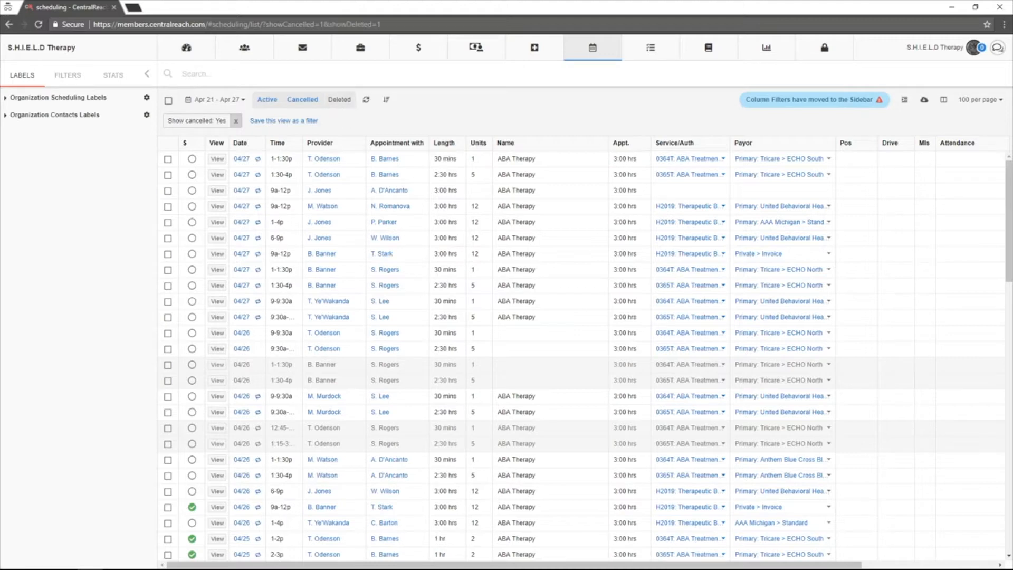
click(339, 100)
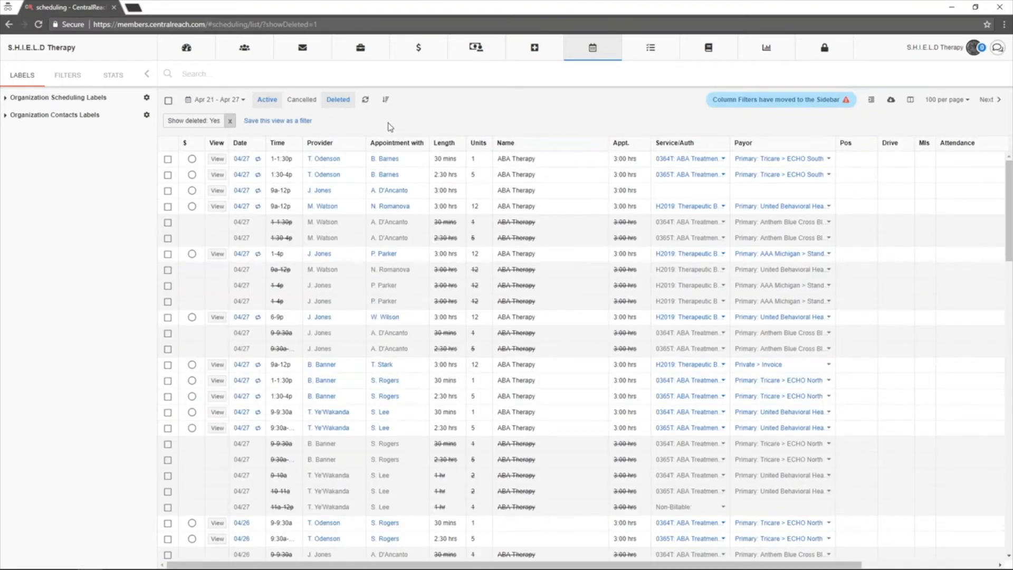
mouse_move(389, 341)
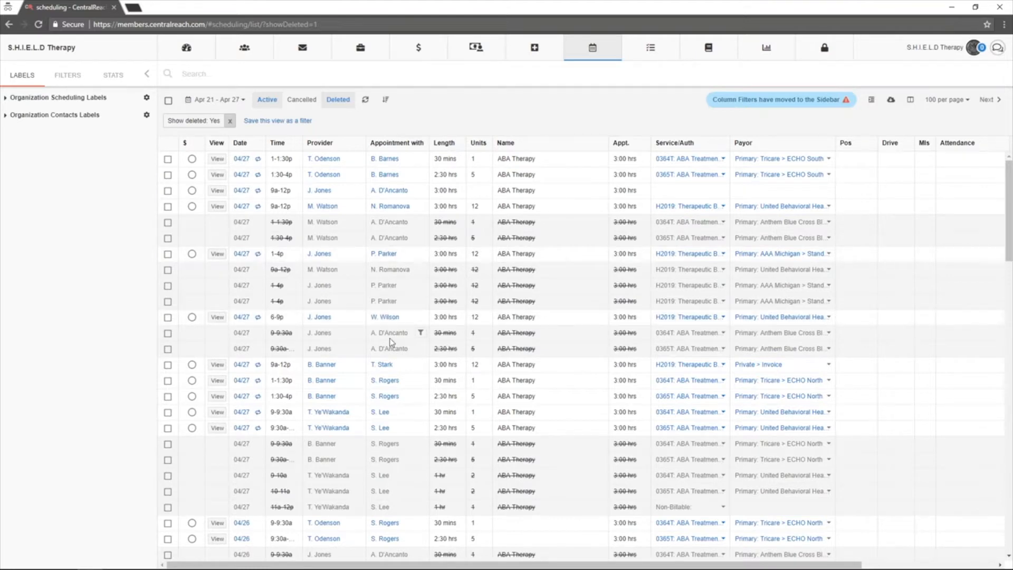
mouse_move(267, 100)
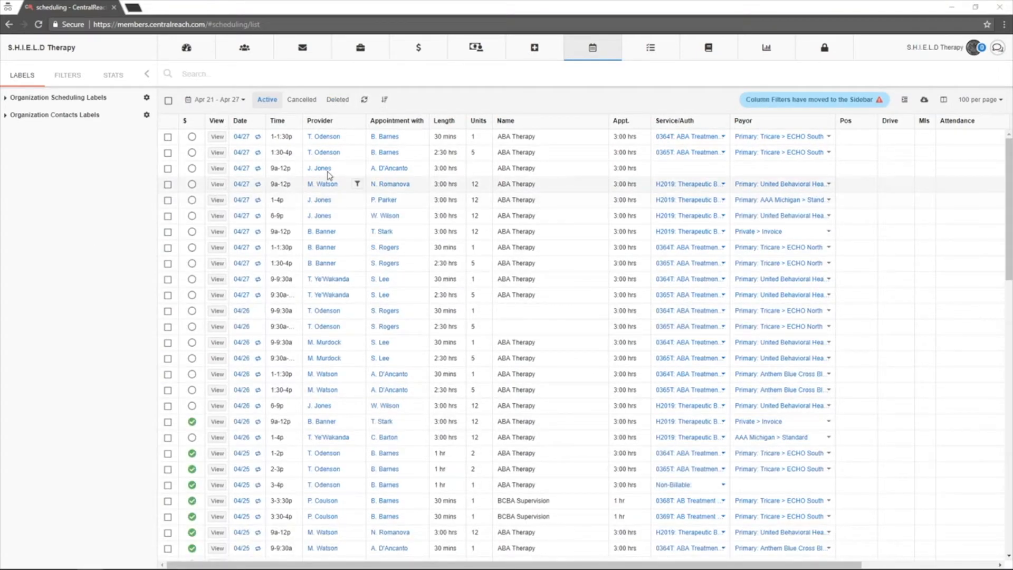
mouse_move(241, 294)
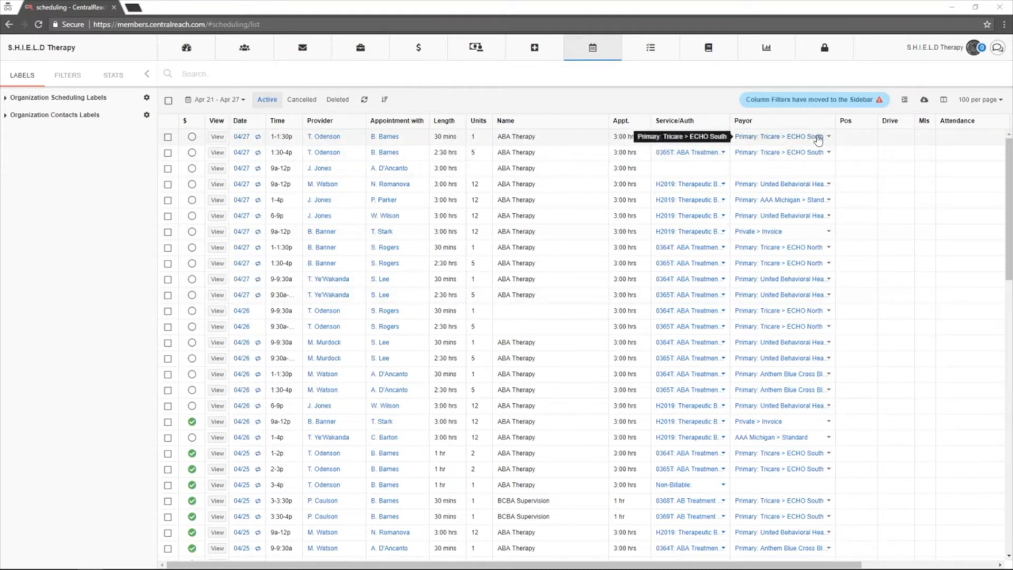
Filter the list to the Tricare payor and provider Thor Odenson, leaving ten appointments
click(828, 136)
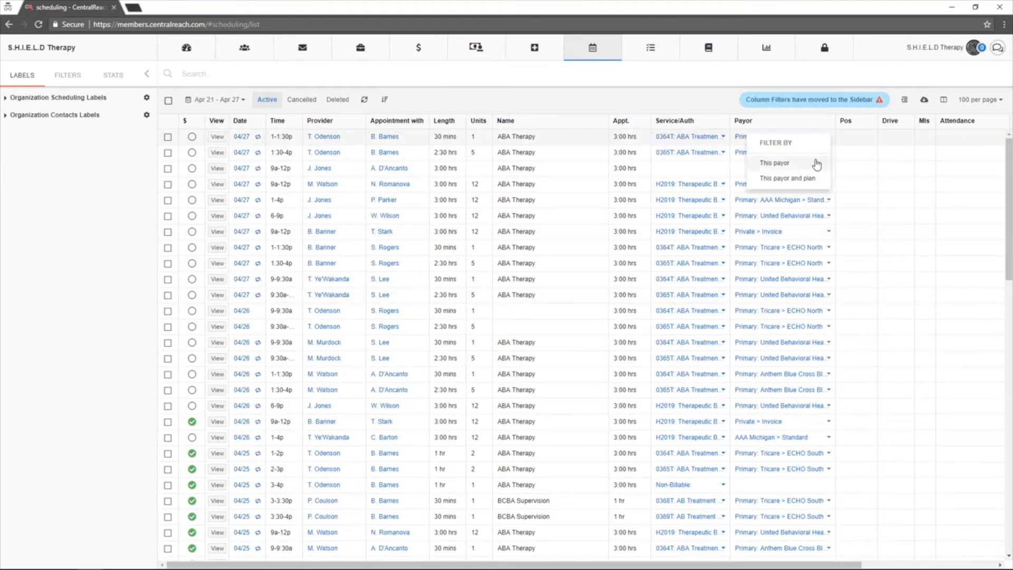
click(774, 162)
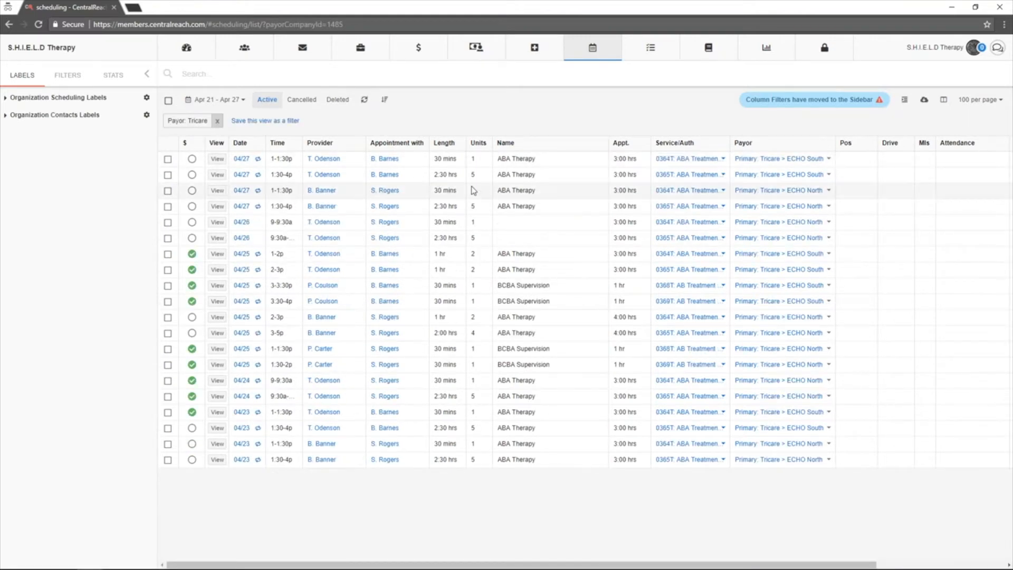
click(325, 158)
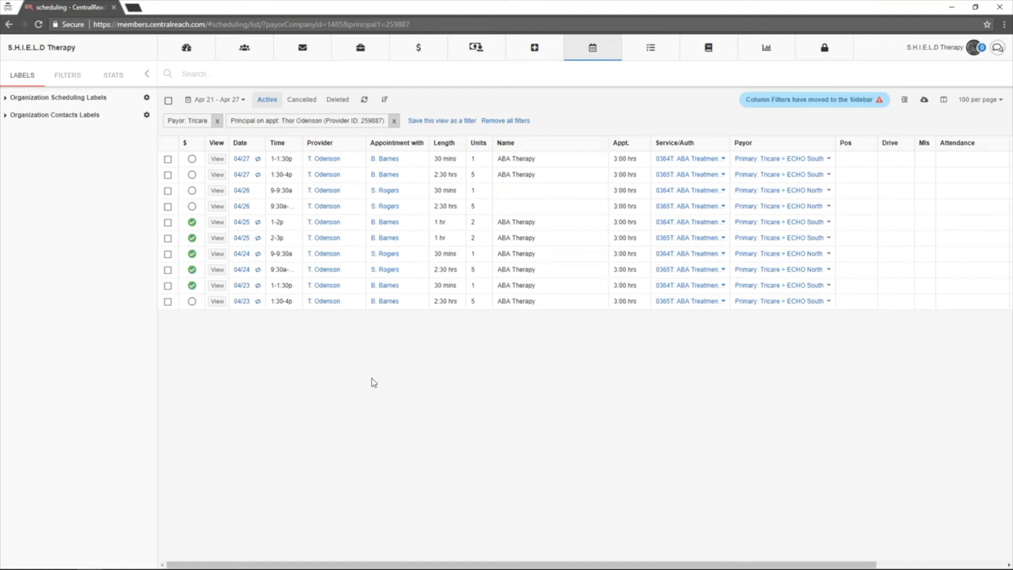
mouse_move(432, 132)
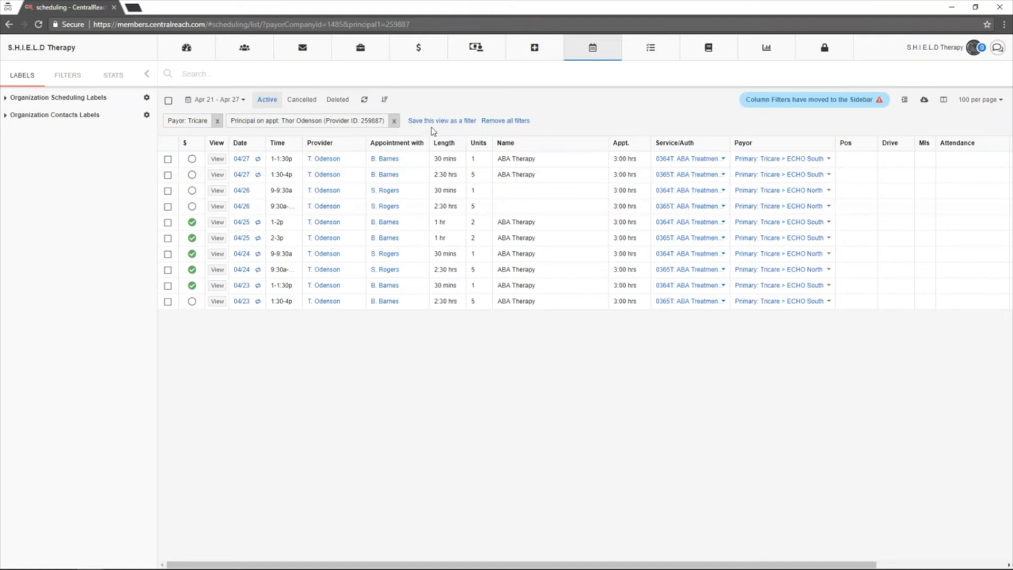
mouse_move(459, 120)
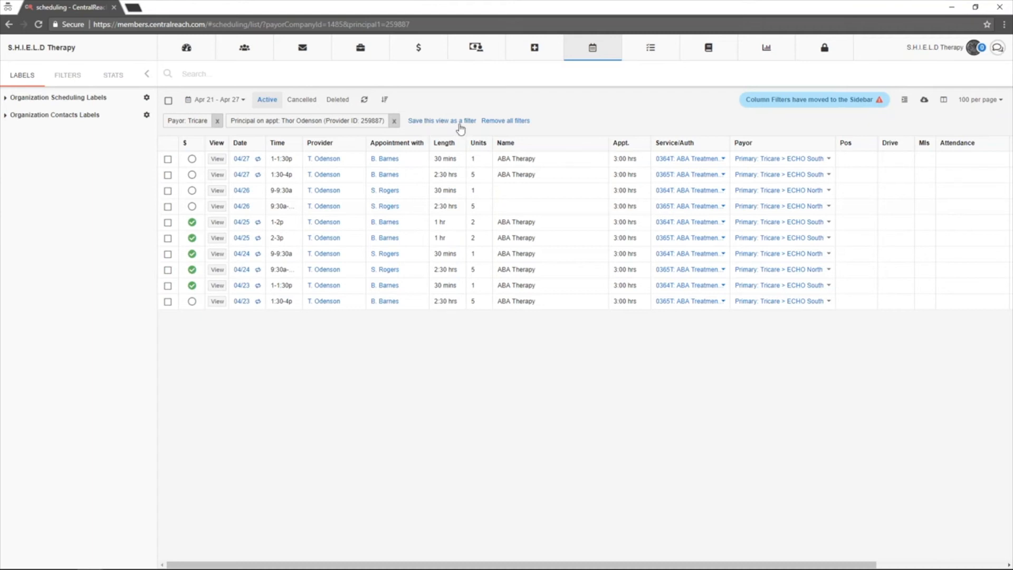
Save the Tricare-and-Thor-Odenson view as a new filter and show the Filters sidebar list
click(442, 120)
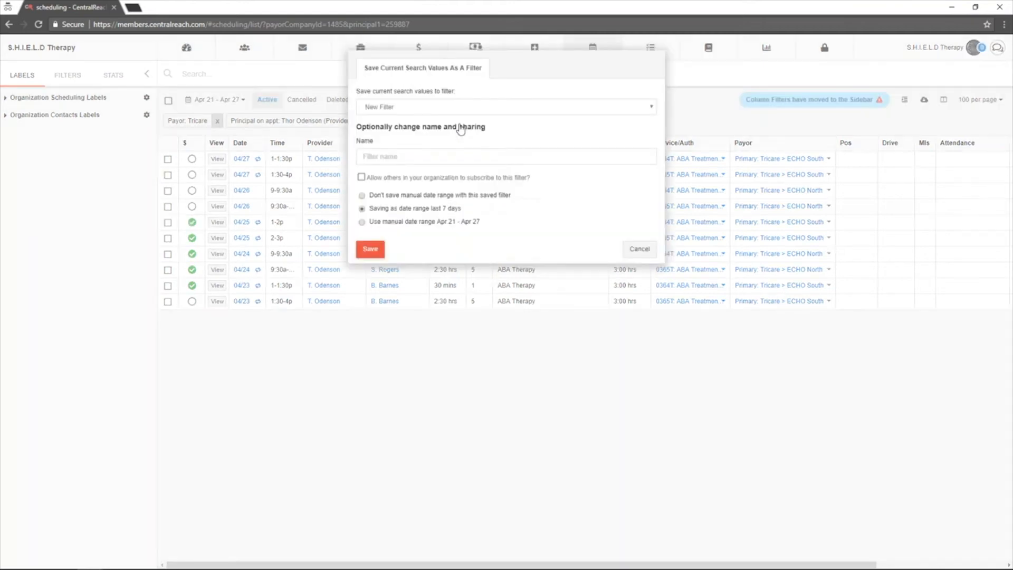
click(507, 157)
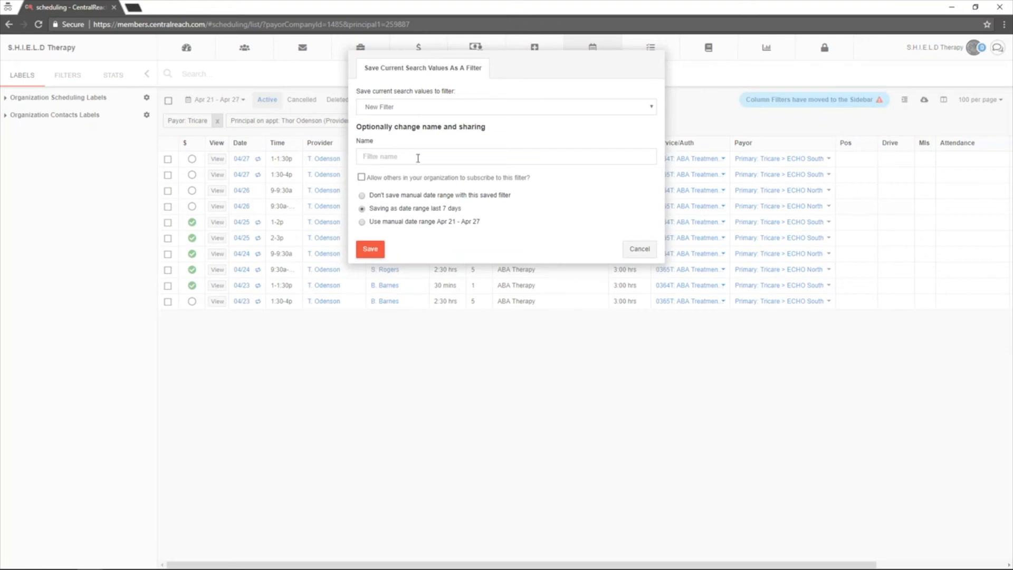
mouse_move(435, 192)
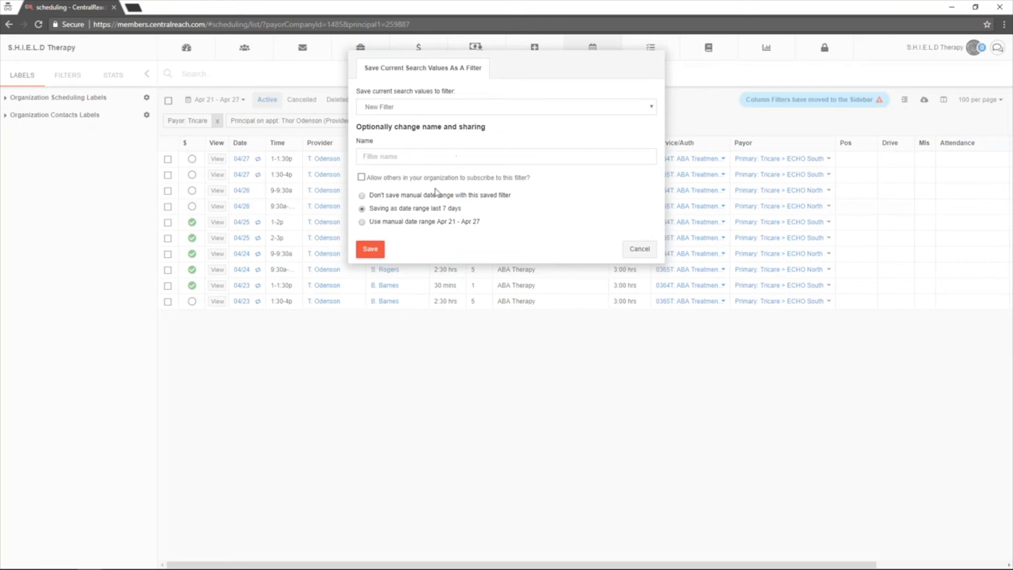
mouse_move(420, 244)
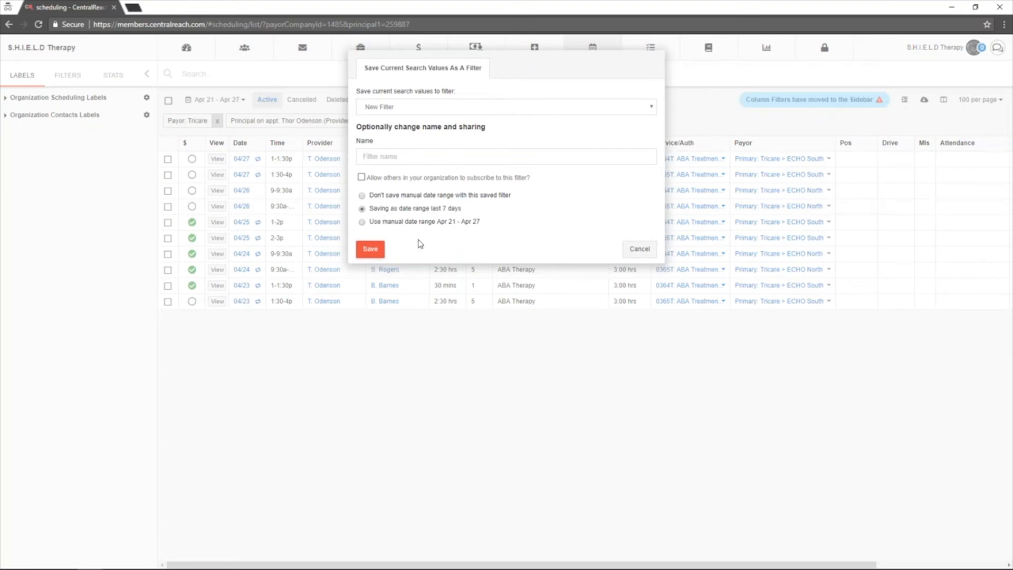
mouse_move(446, 242)
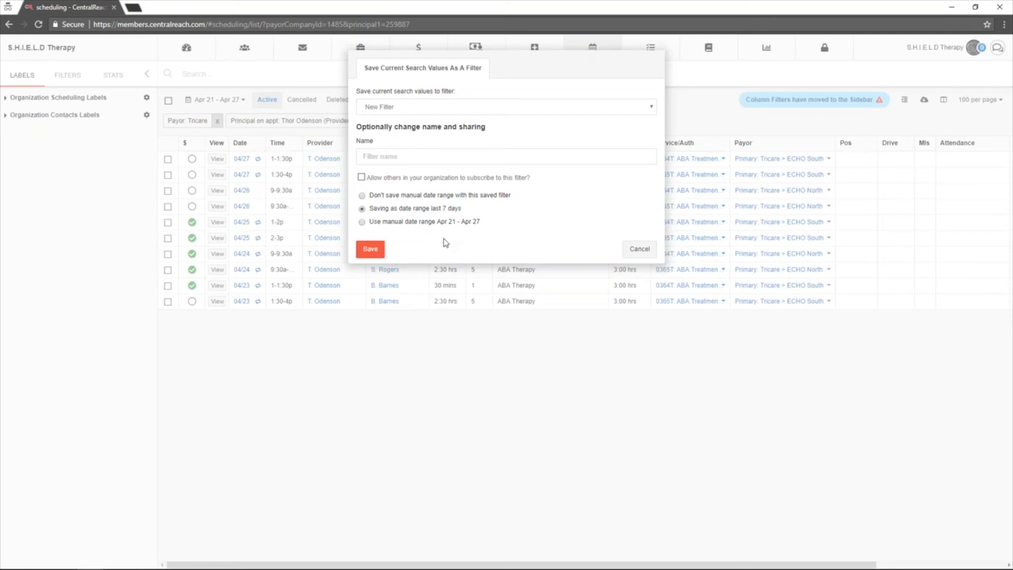
mouse_move(406, 199)
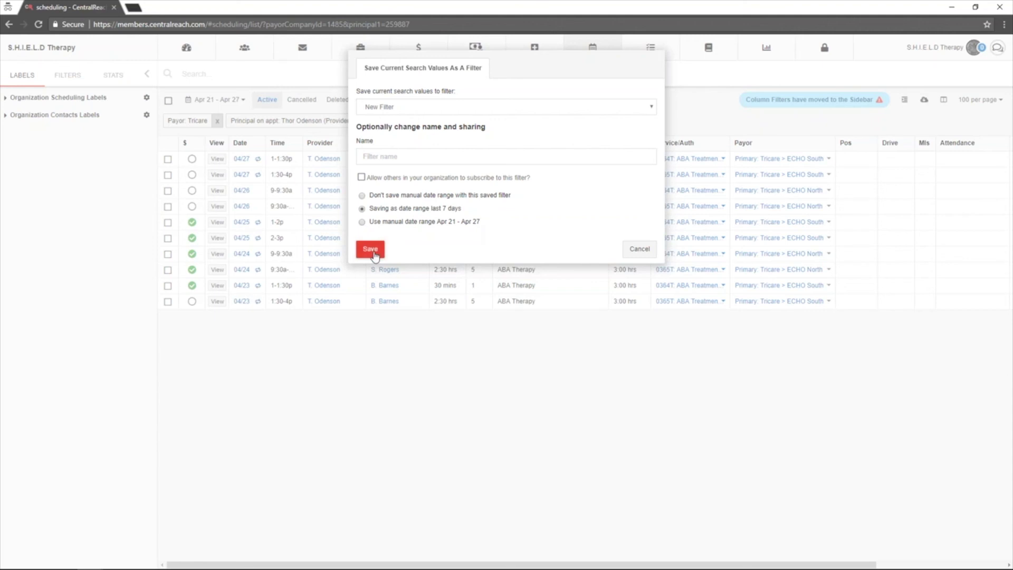
click(369, 249)
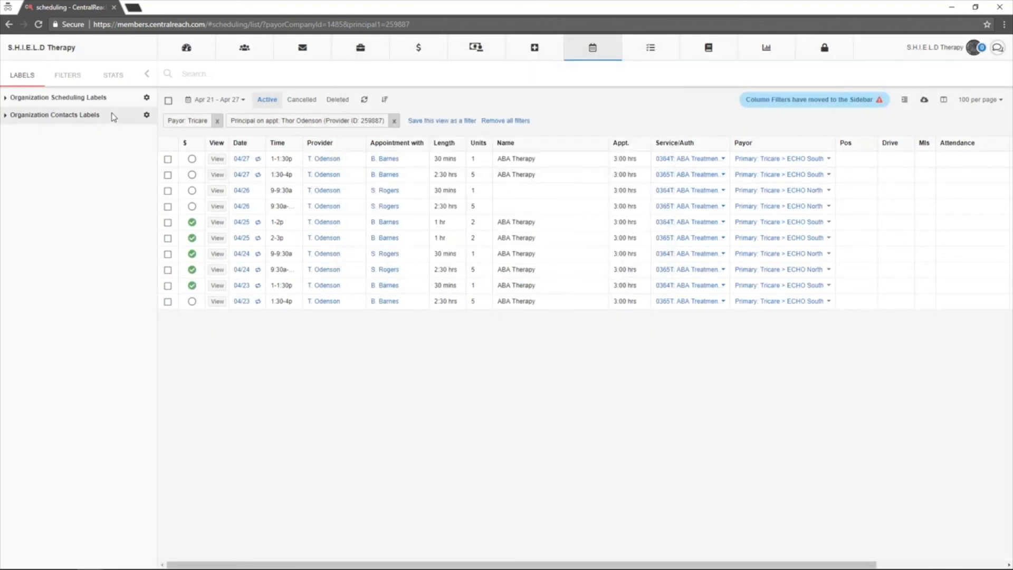
click(67, 75)
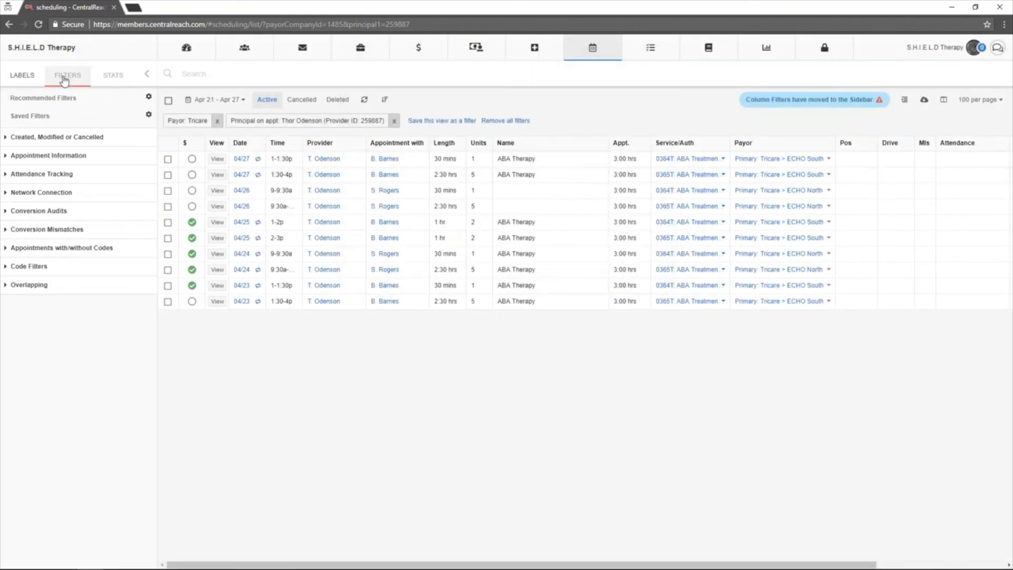